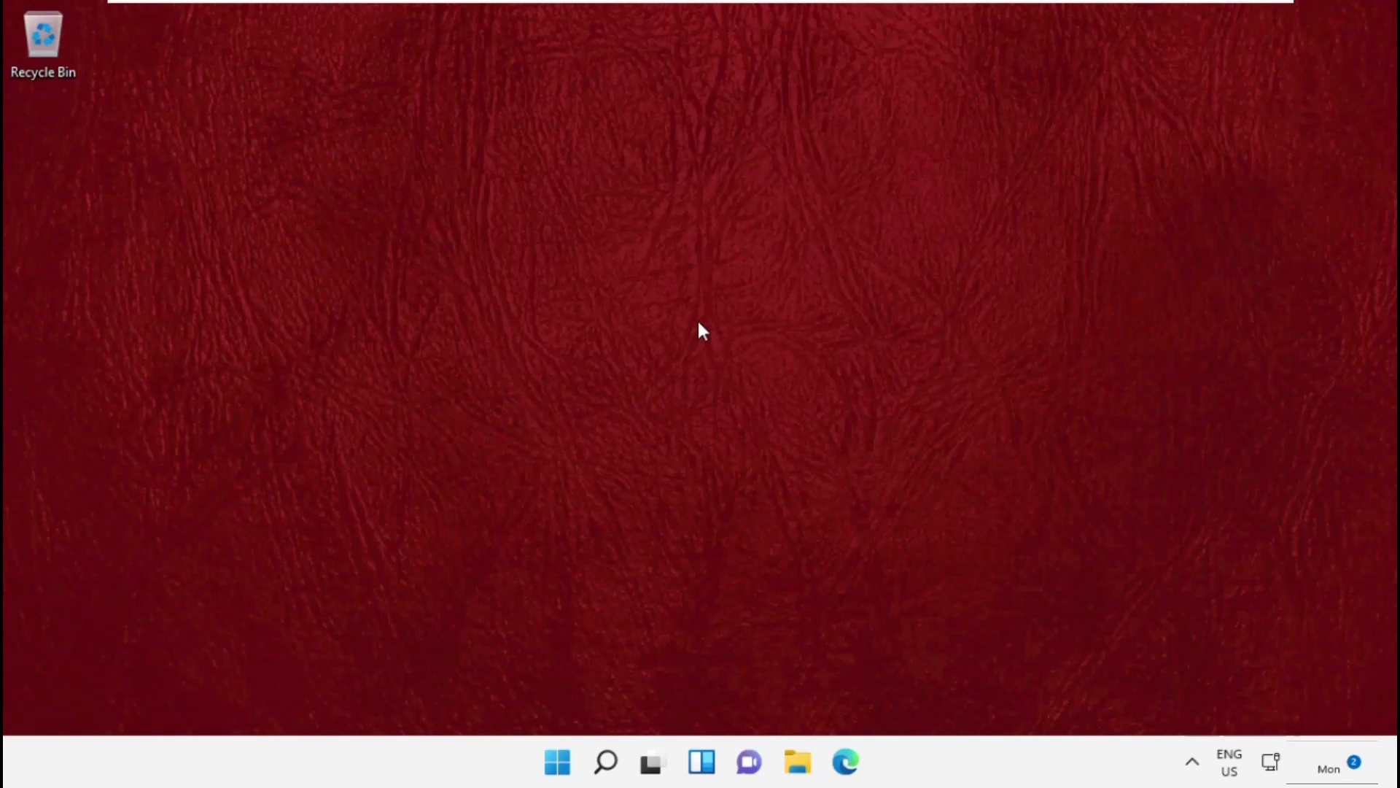
{"action": "mouse_move", "coordinate": [450, 783]}
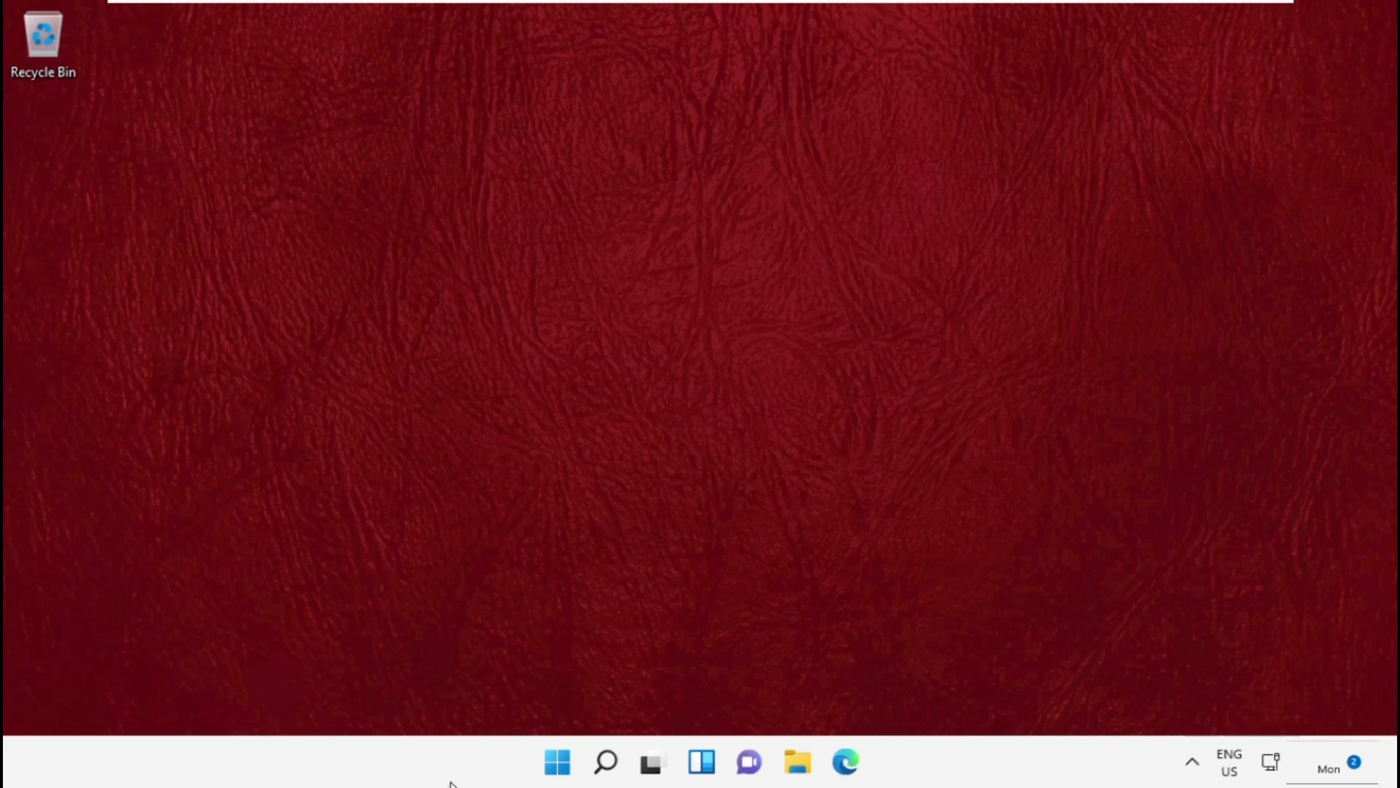
Step: Search for Control Panel and go to Network and Internet > Network and Sharing Center
{"action": "left_click", "coordinate": [606, 762]}
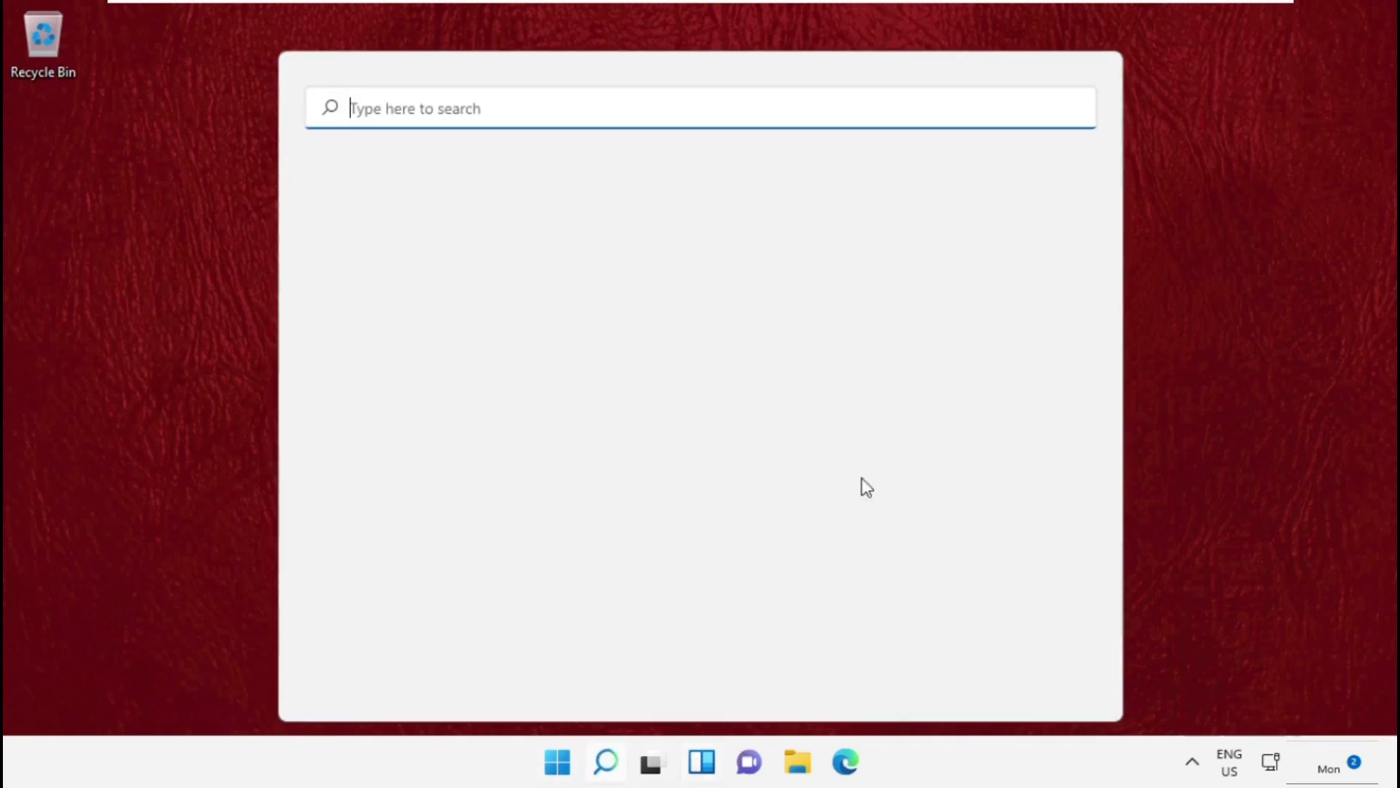
{"action": "type", "text": "Control Panel"}
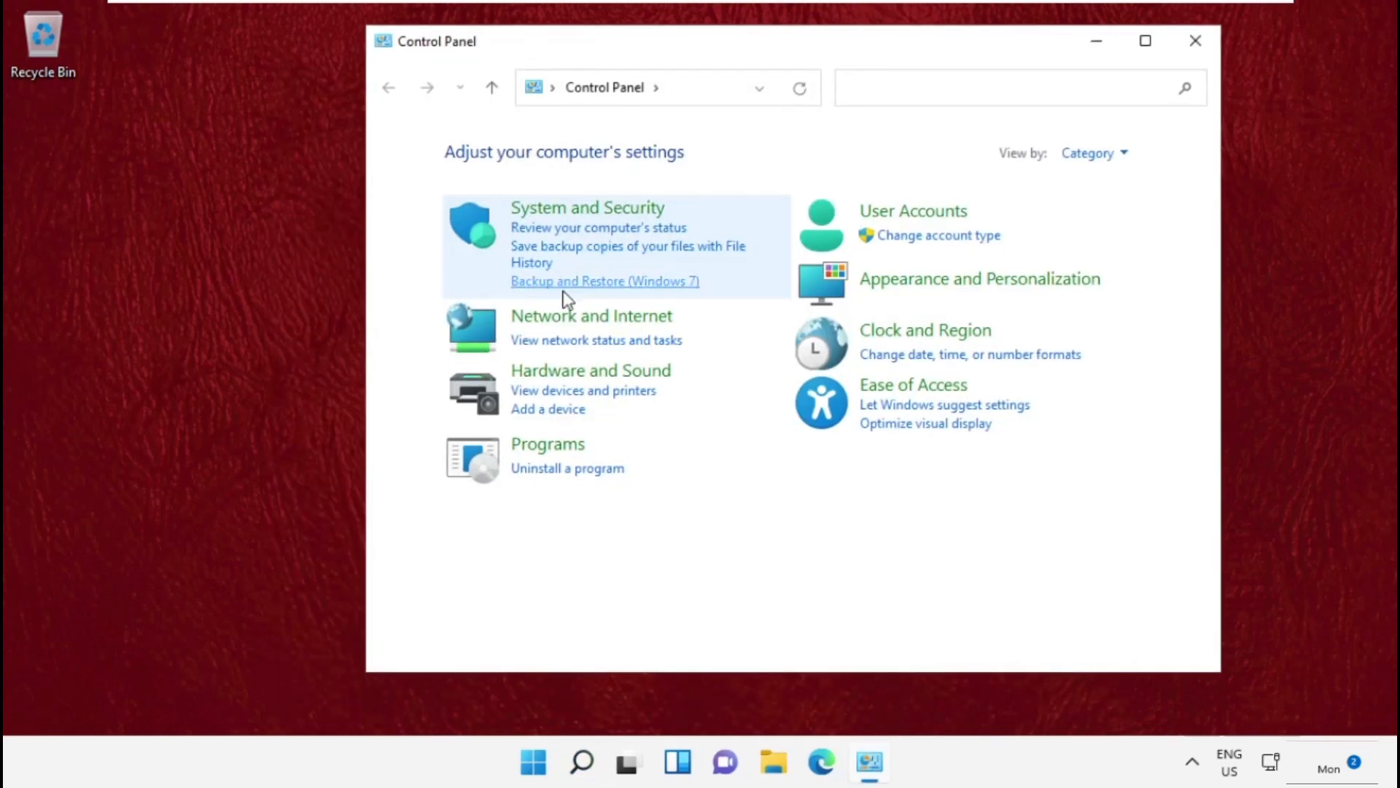
{"action": "left_click", "coordinate": [590, 315]}
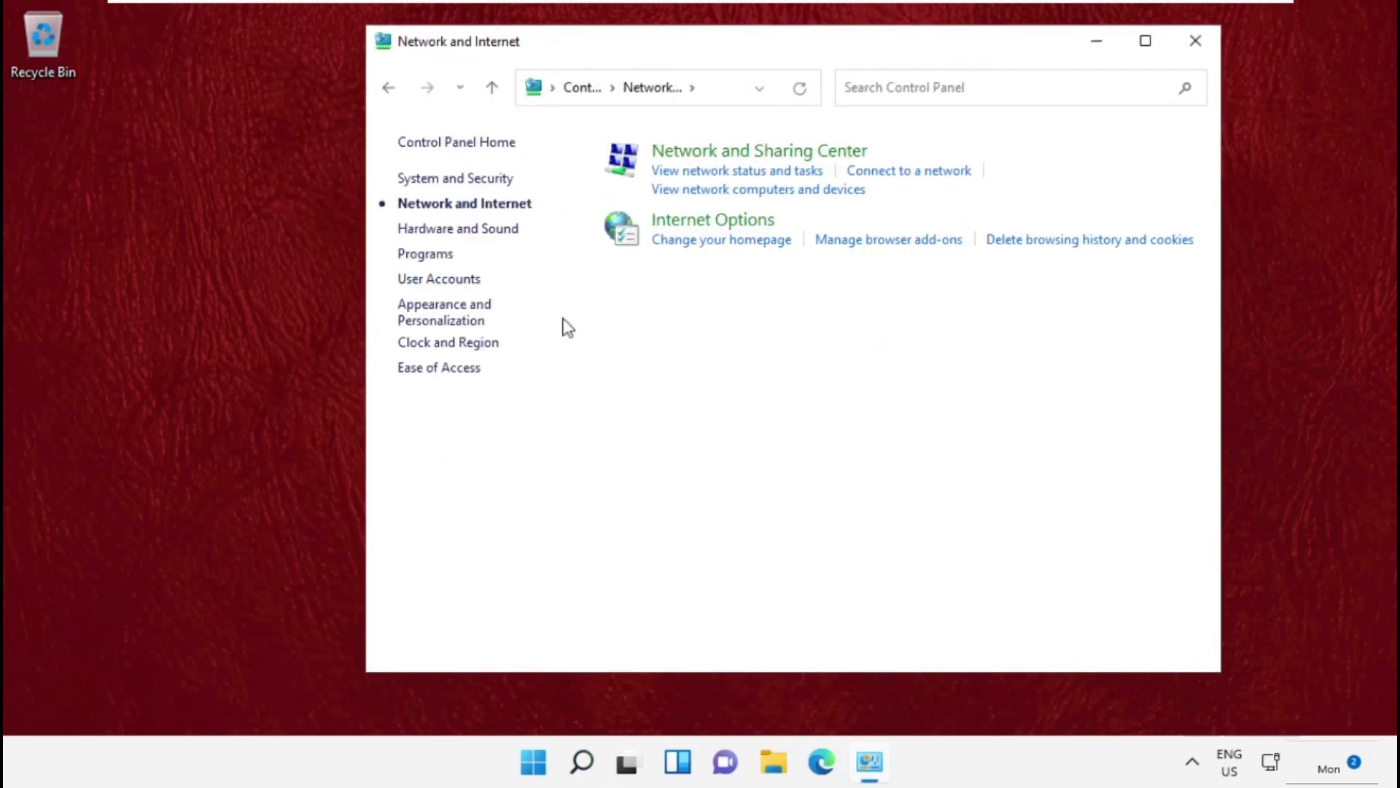
{"action": "mouse_move", "coordinate": [719, 161]}
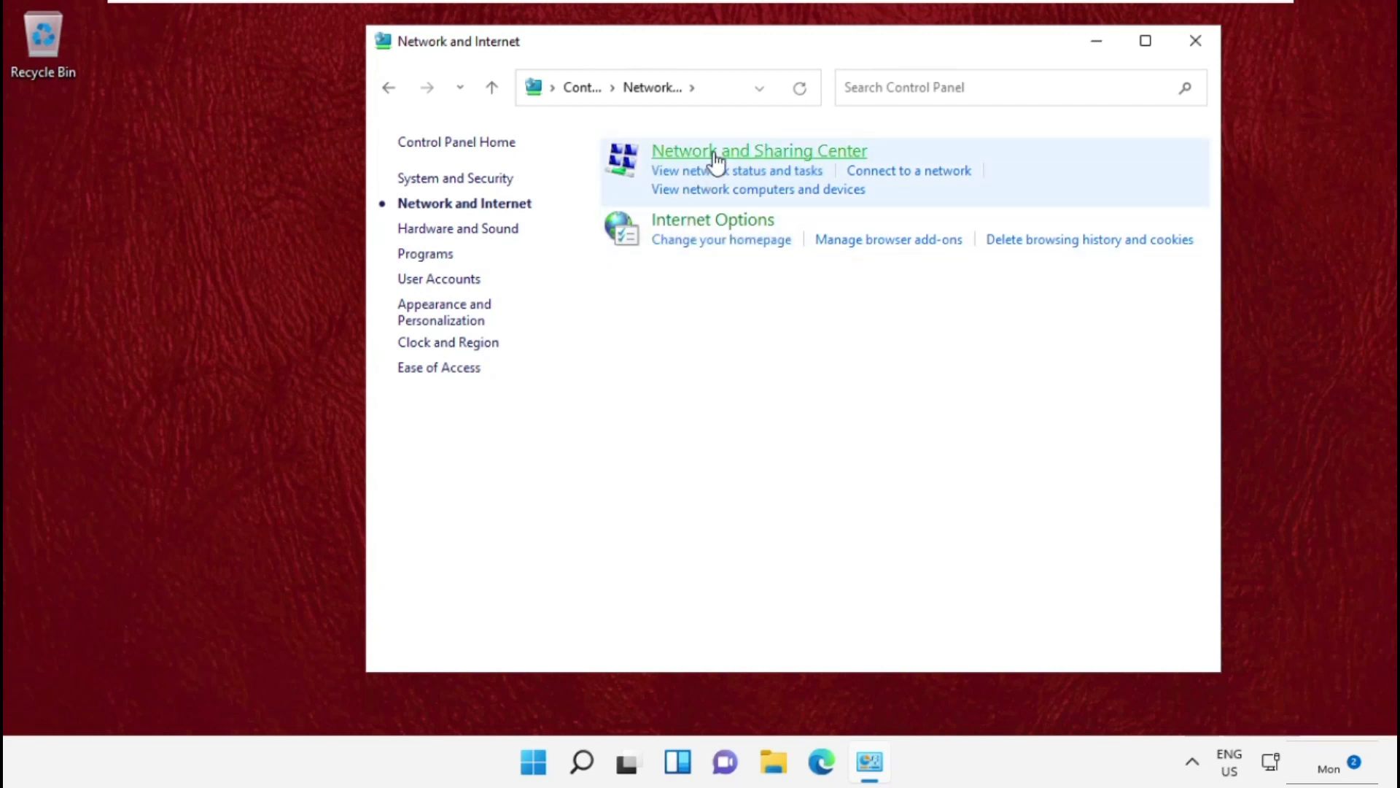
{"action": "left_click", "coordinate": [758, 151]}
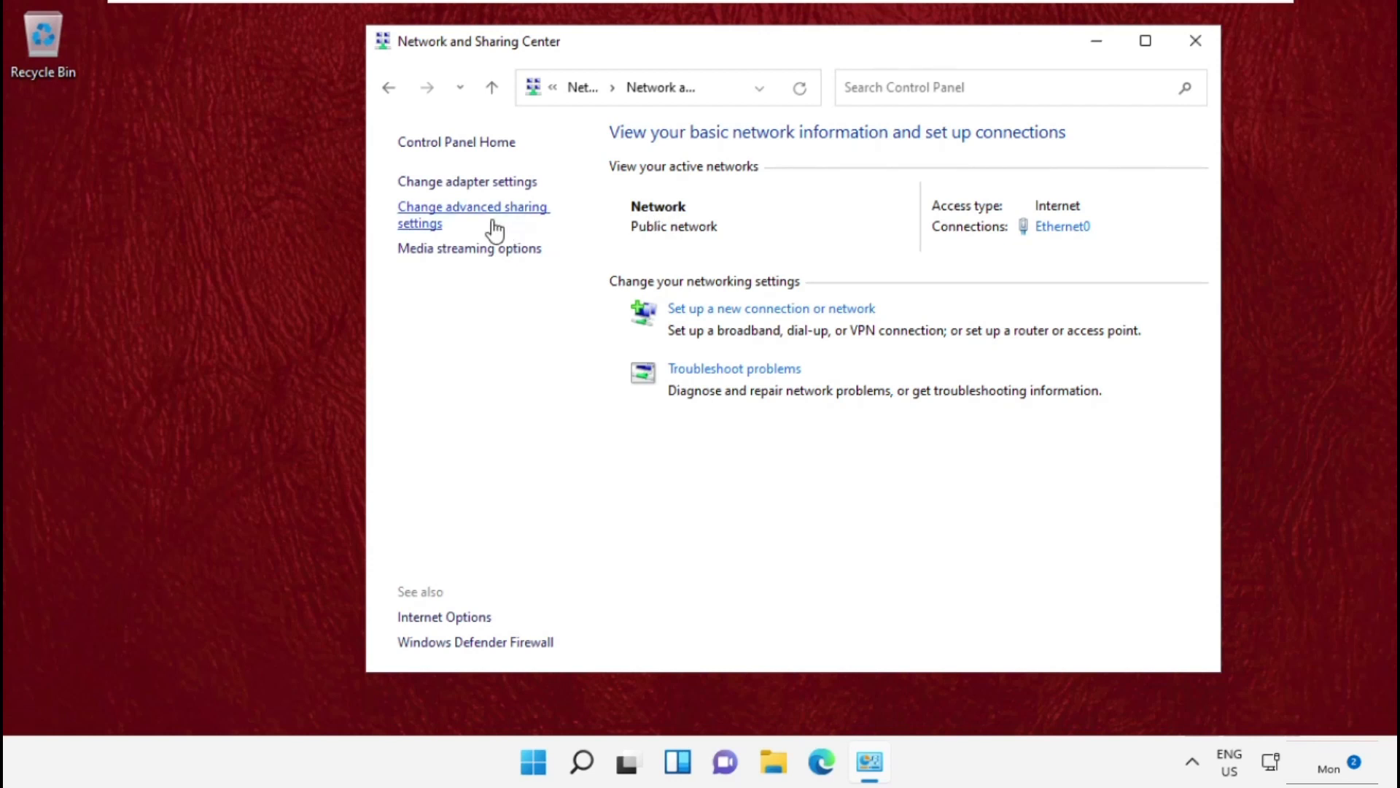
Step: Turn on Private-profile network discovery and file and printer sharing, save, and close the window
{"action": "left_click", "coordinate": [472, 214]}
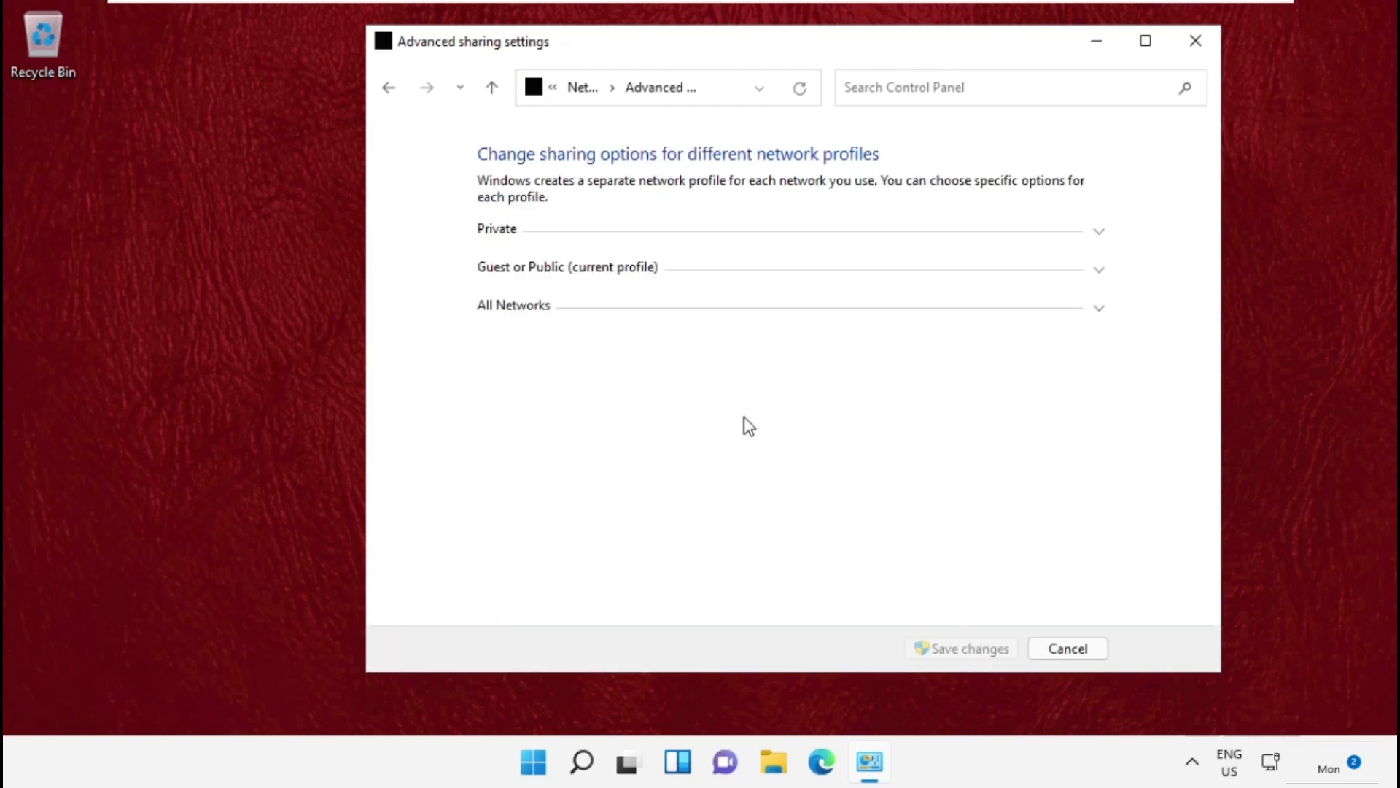
{"action": "mouse_move", "coordinate": [521, 242]}
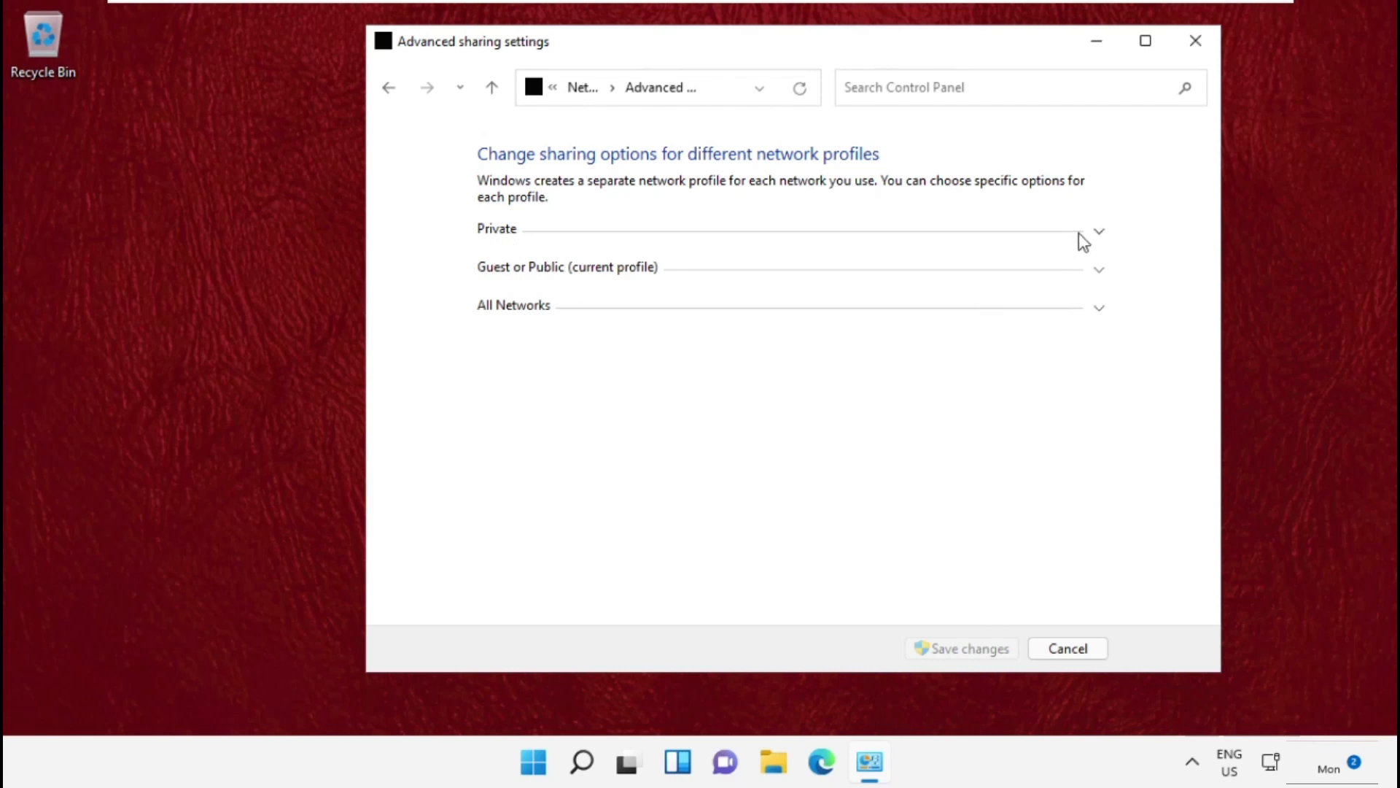
{"action": "left_click", "coordinate": [1096, 230]}
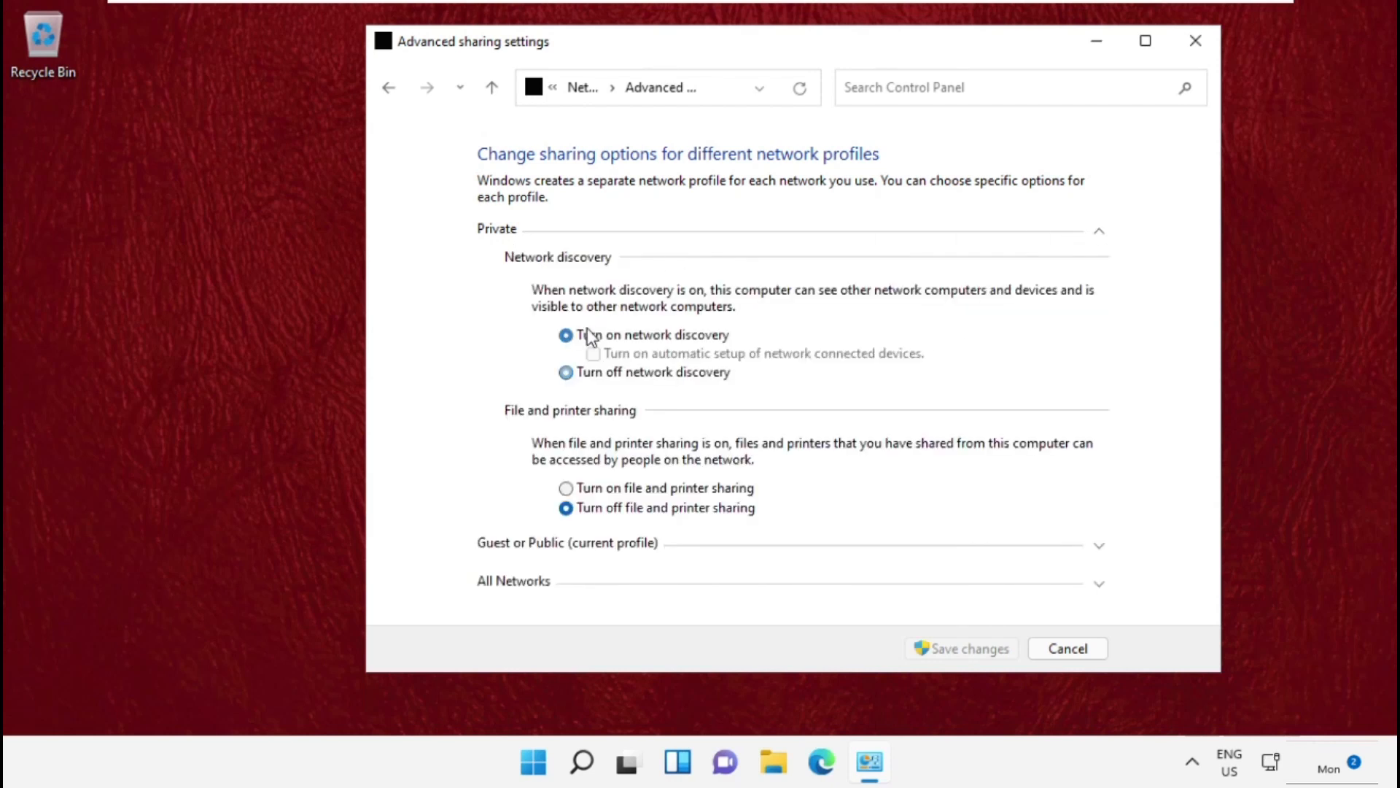
{"action": "left_click", "coordinate": [565, 334]}
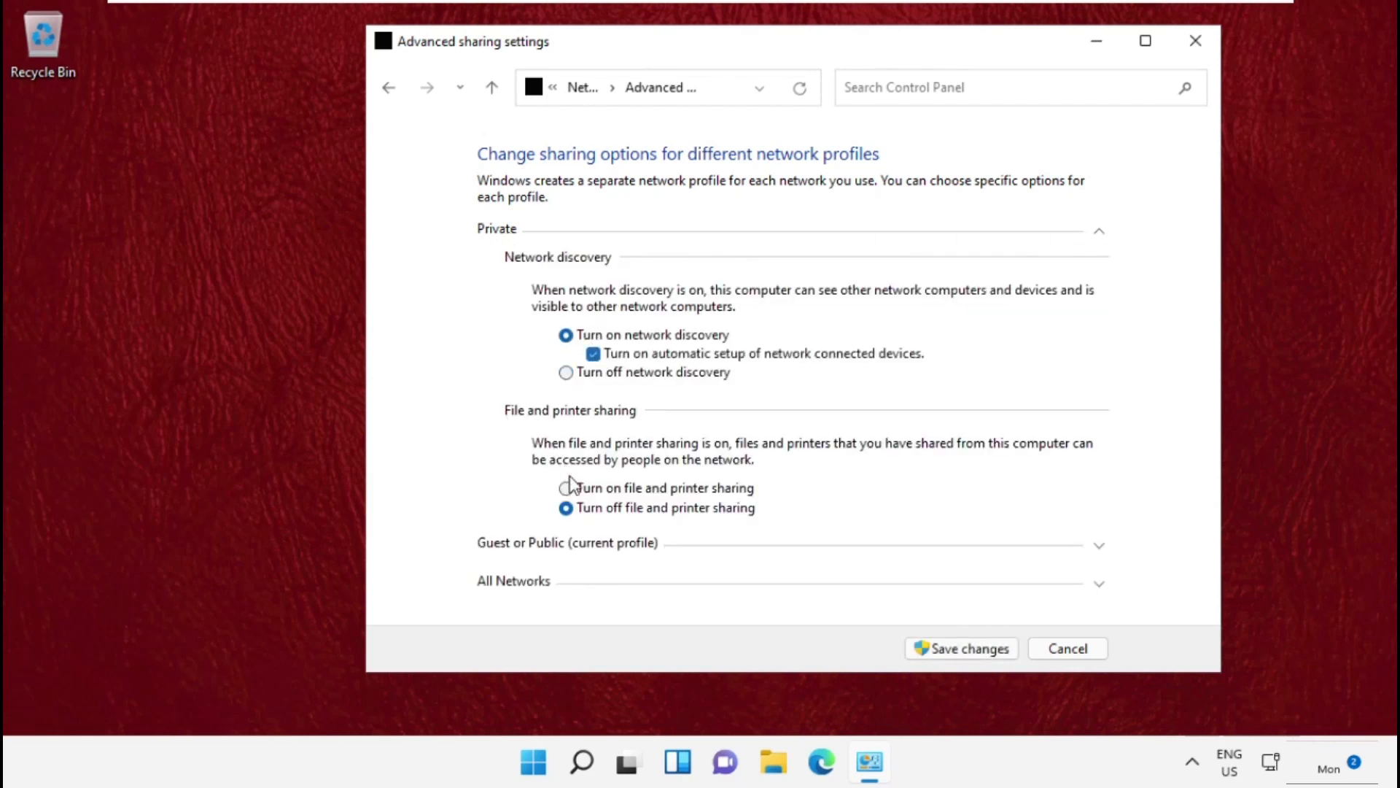
{"action": "left_click", "coordinate": [565, 488]}
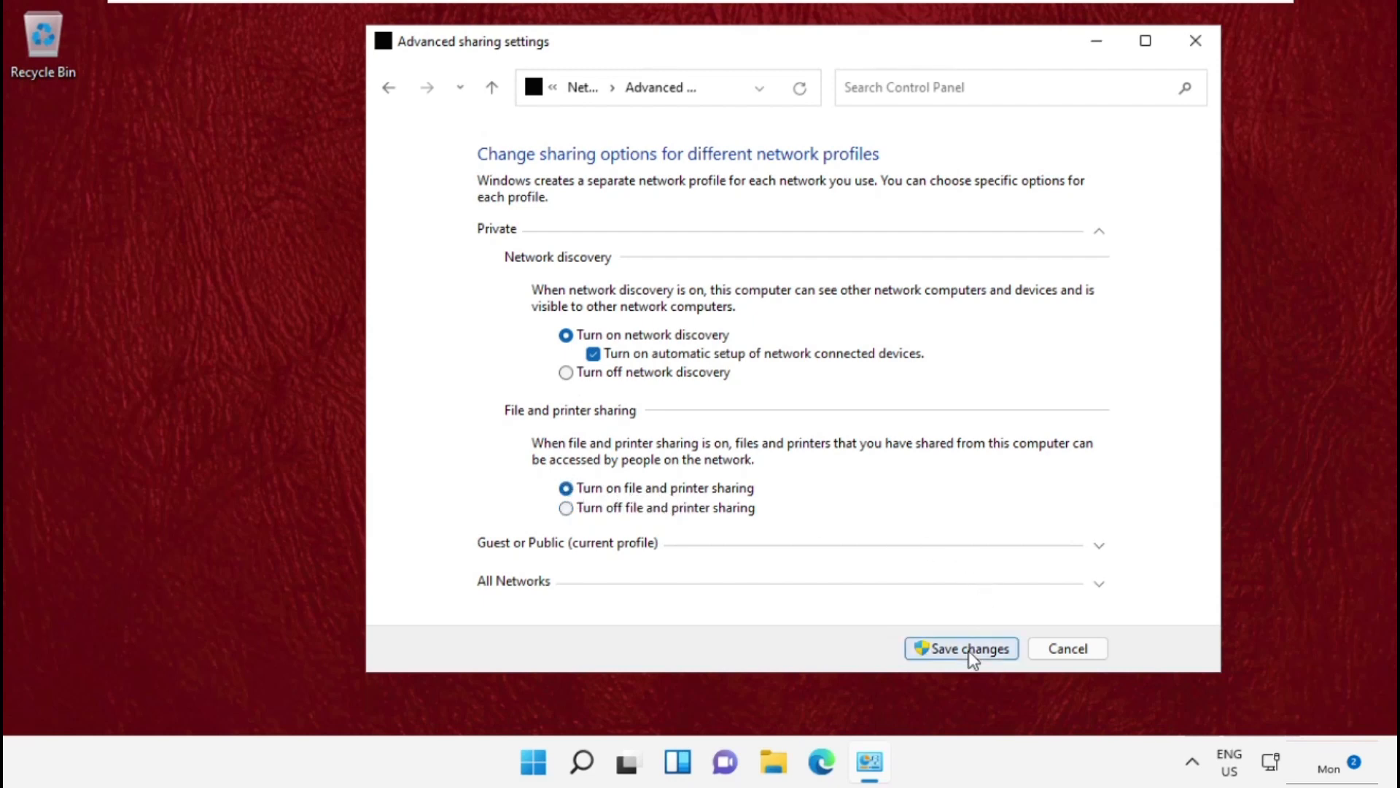
{"action": "left_click", "coordinate": [961, 648]}
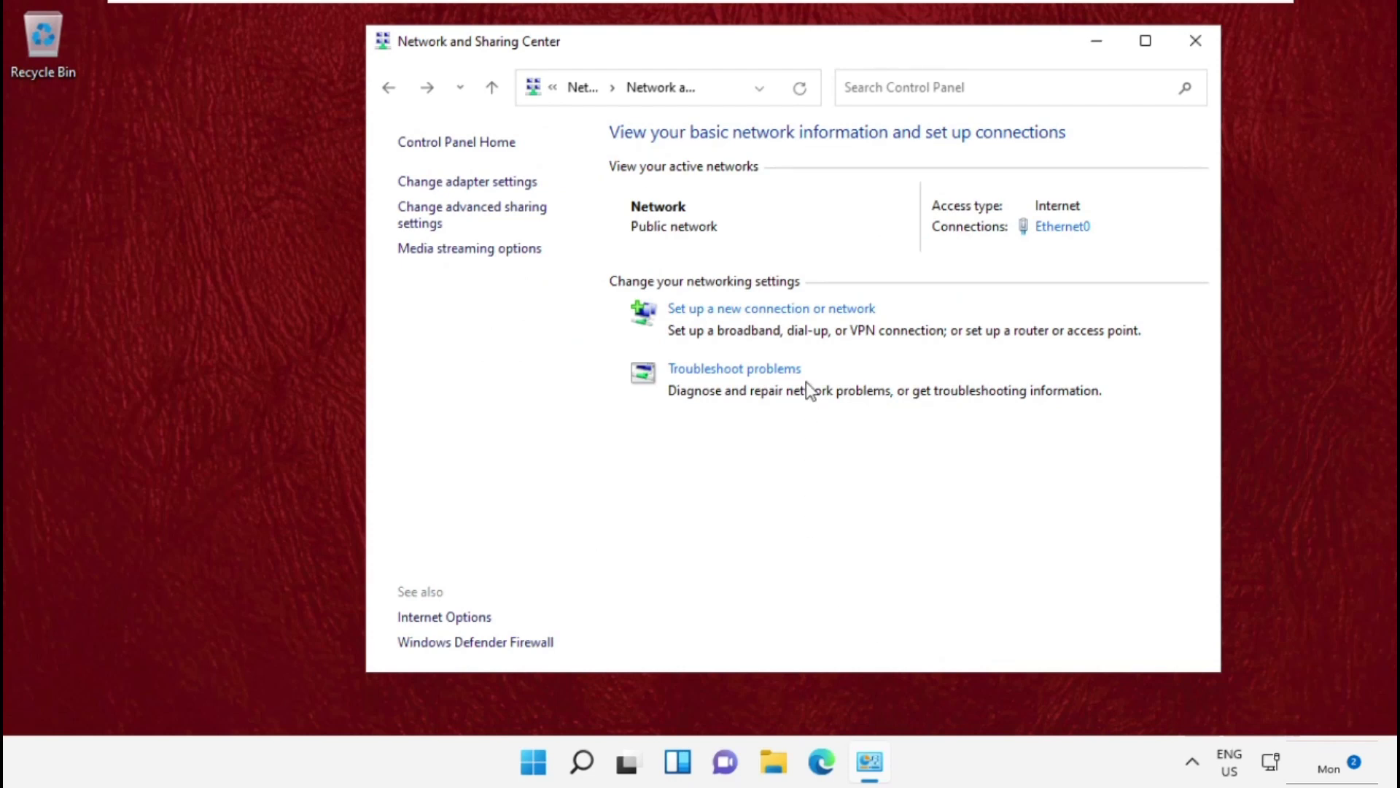
{"action": "left_click", "coordinate": [1195, 41]}
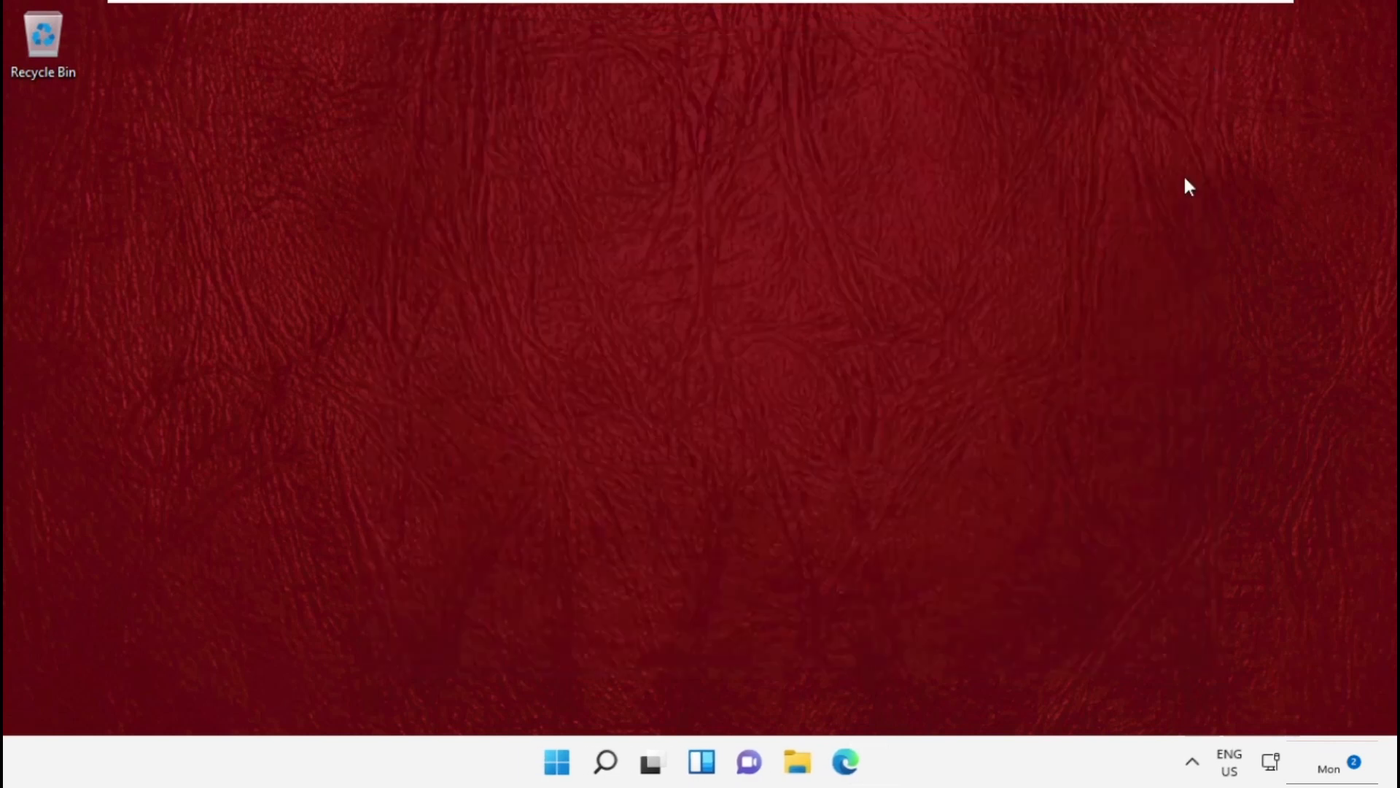
{"action": "mouse_move", "coordinate": [696, 314]}
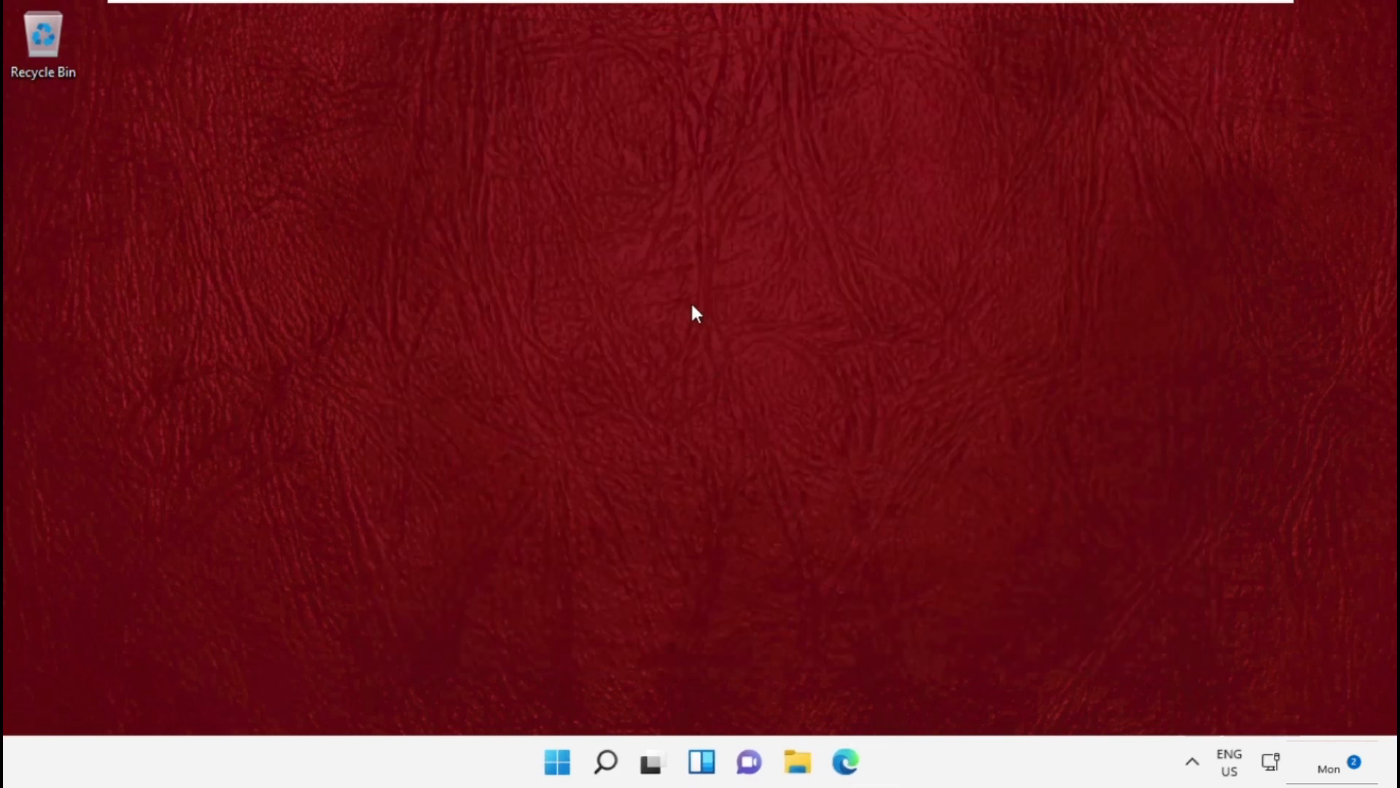
{"action": "mouse_move", "coordinate": [601, 761]}
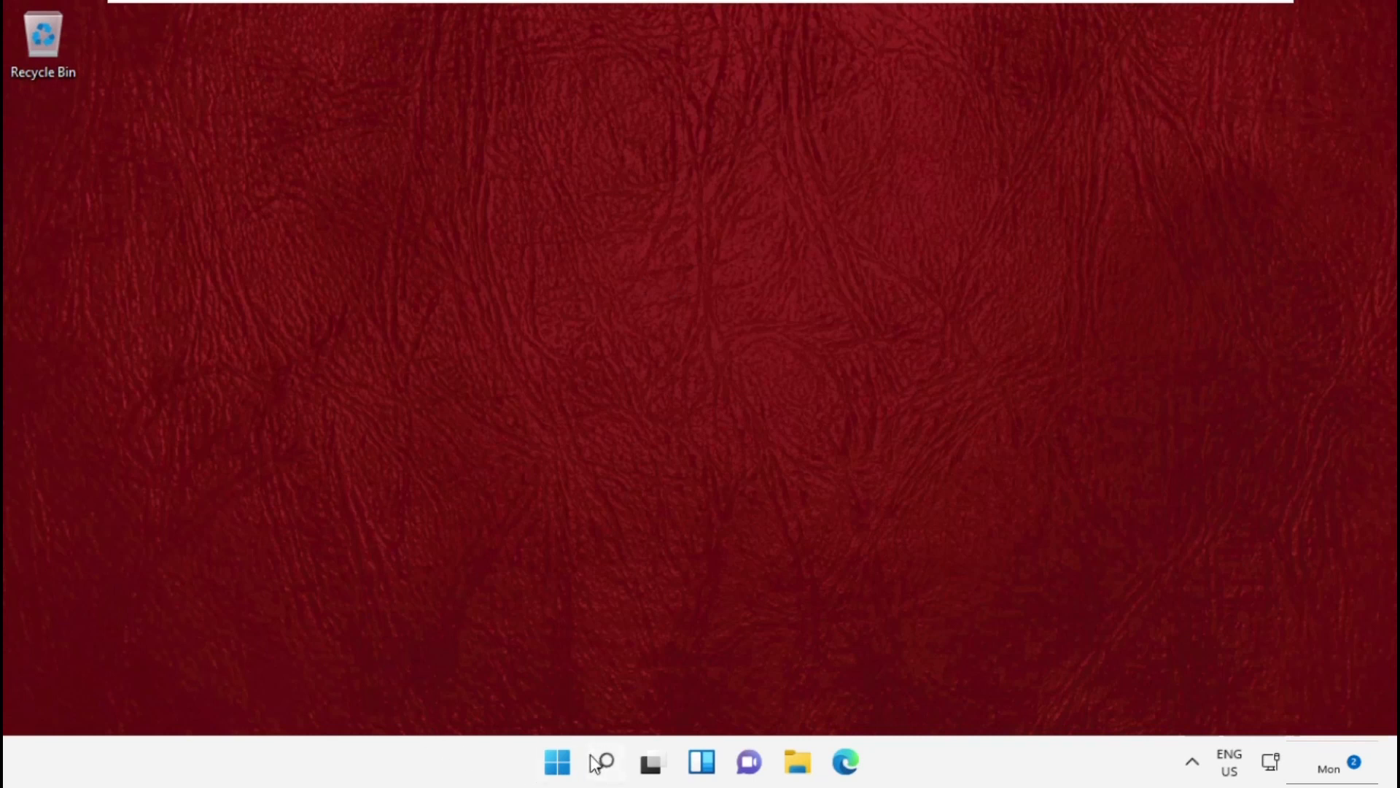
Step: Search Windows for 'Services'
{"action": "left_click", "coordinate": [602, 761]}
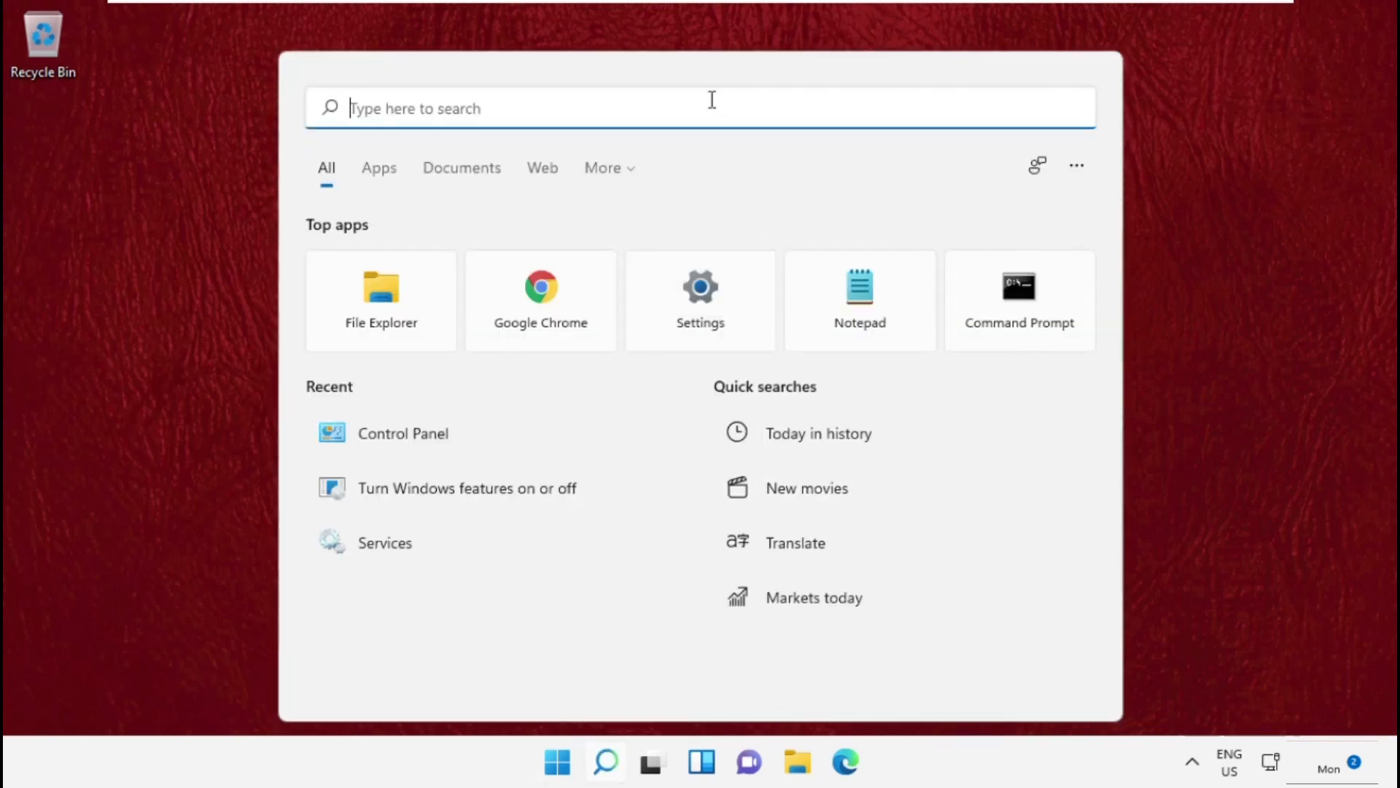
{"action": "type", "text": "Services"}
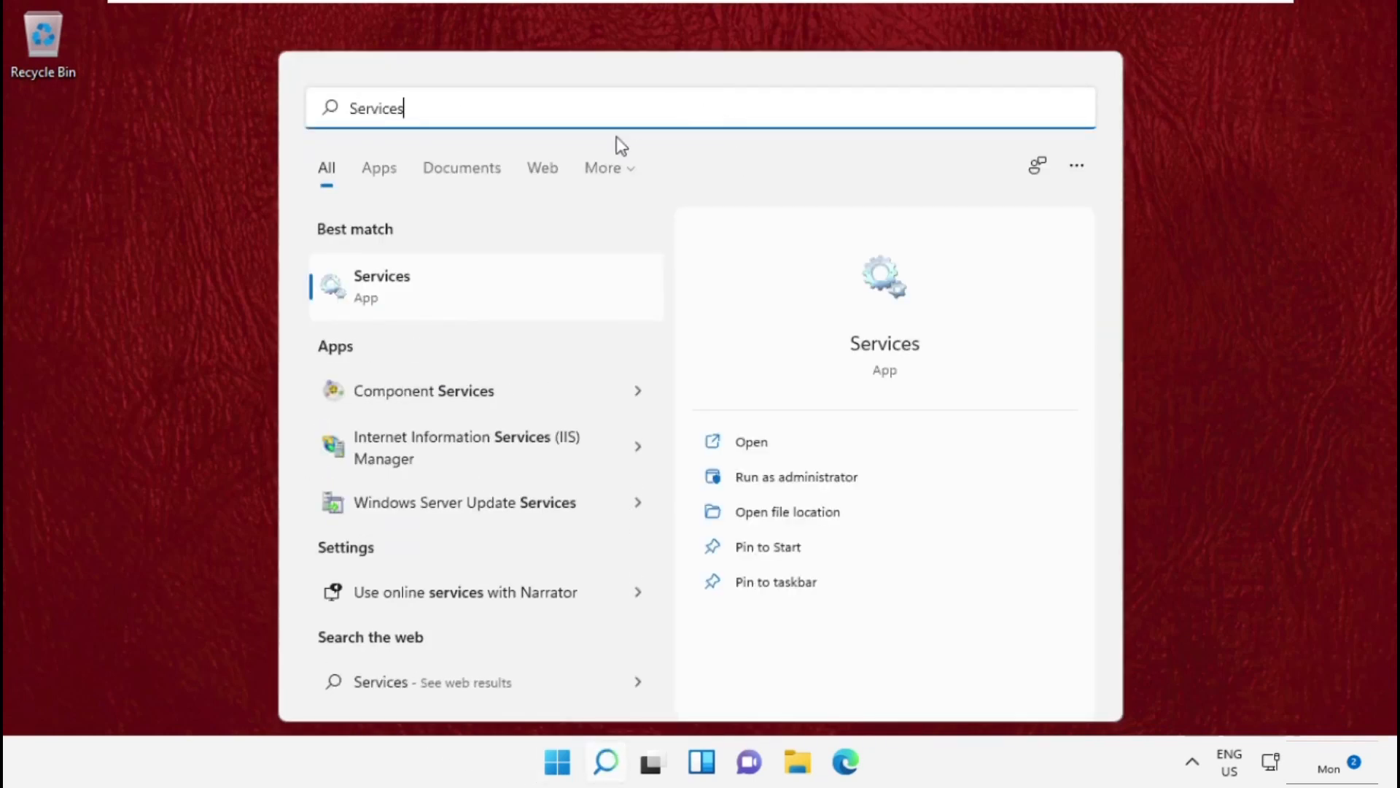
{"action": "mouse_move", "coordinate": [530, 326]}
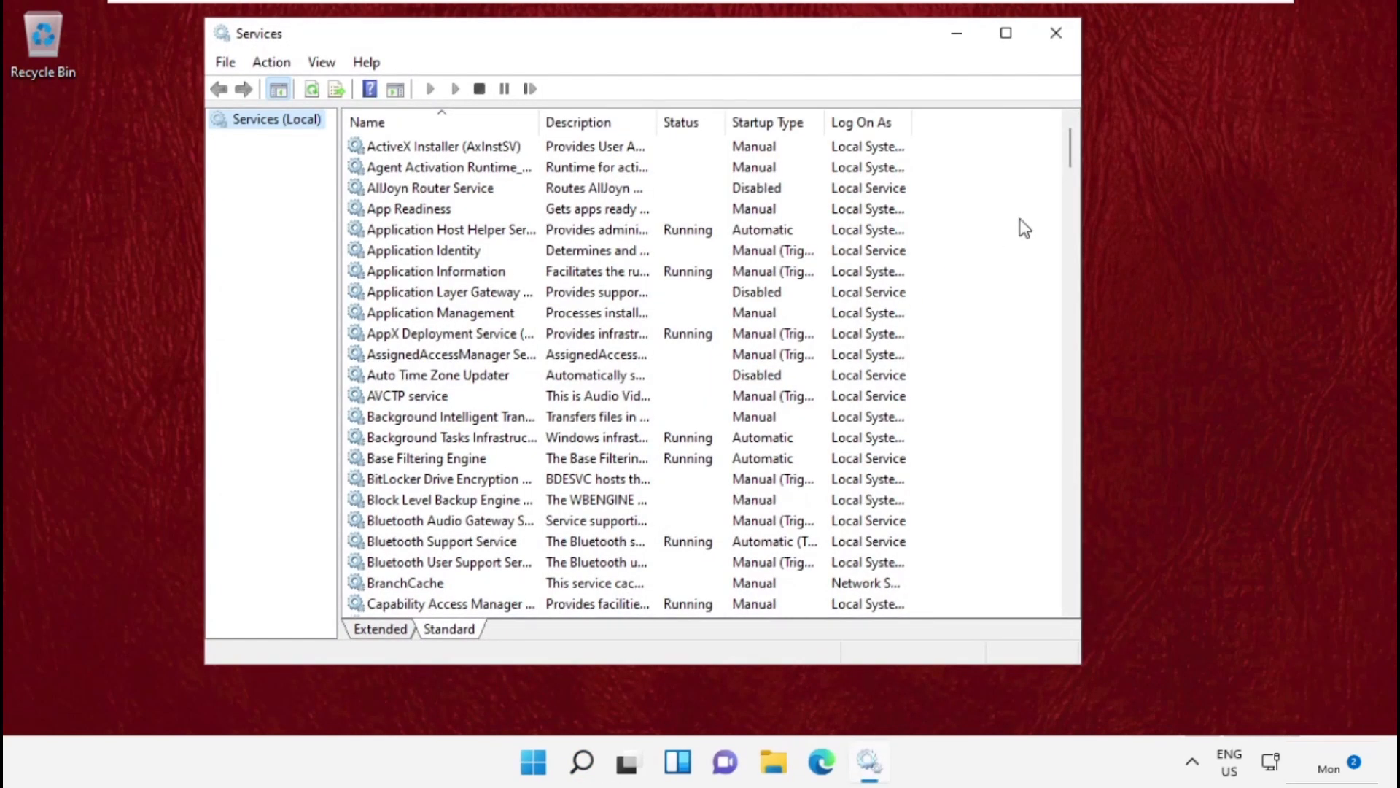
Step: Set Function Discovery Provider Host to Automatic startup, keep it running, and apply
{"action": "scroll", "scroll_direction": "down", "scroll_amount": 3}
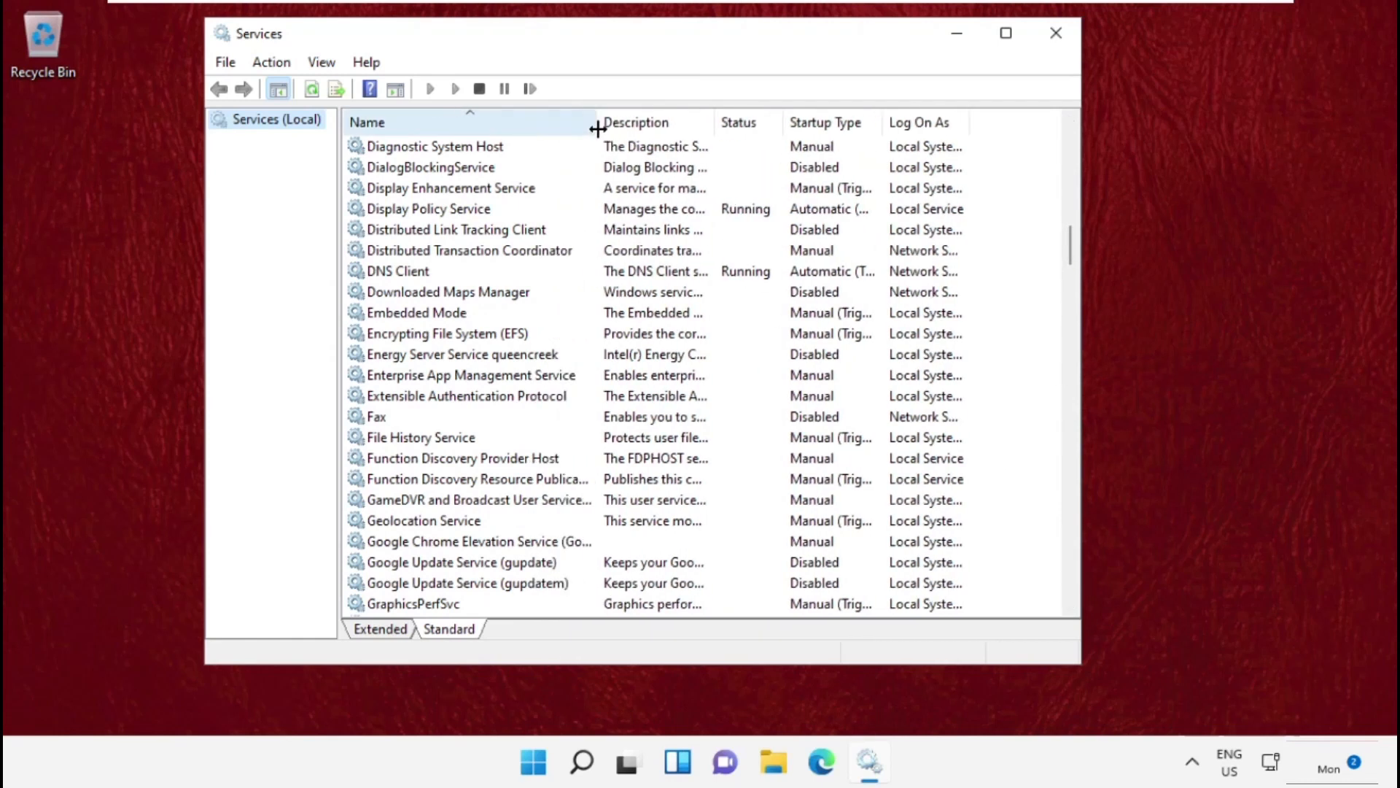
{"action": "left_click", "coordinate": [462, 457]}
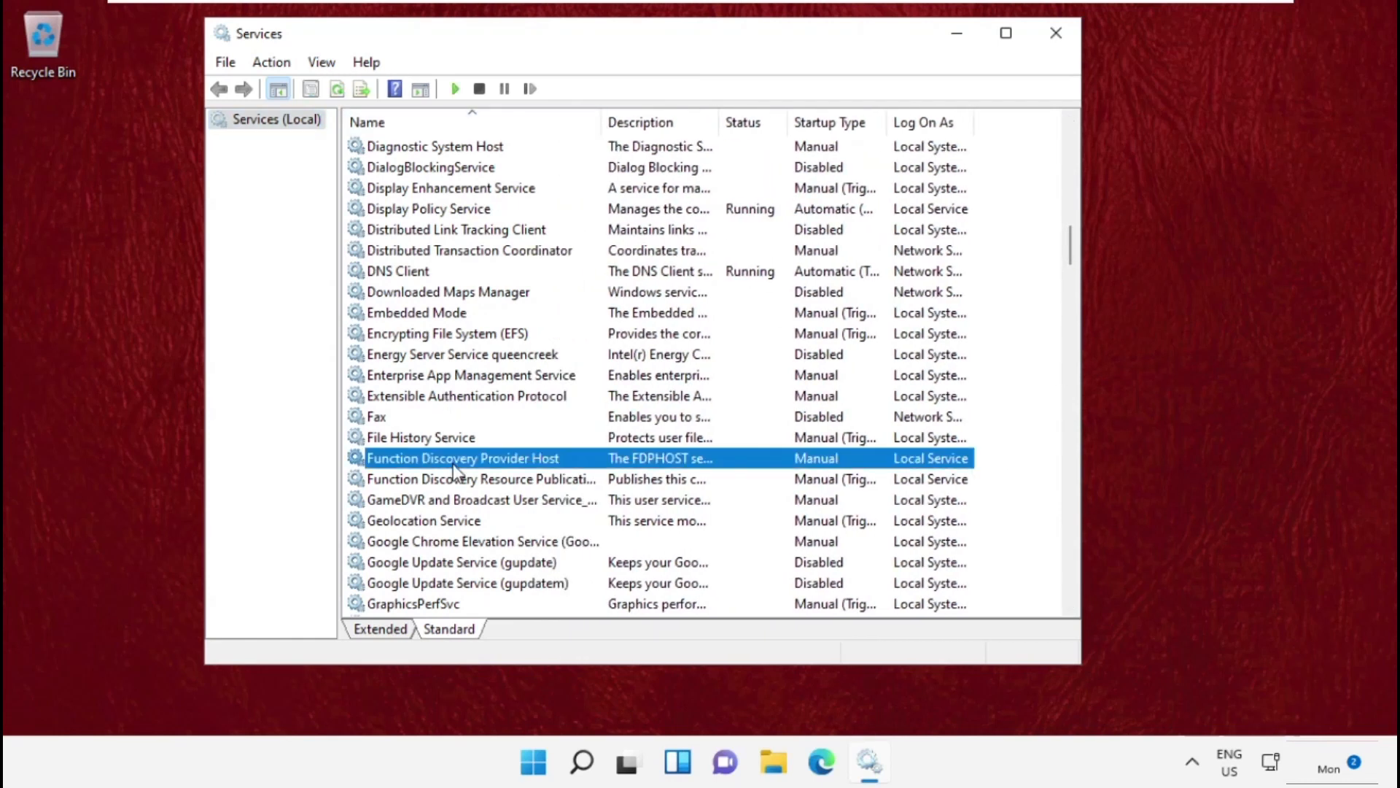
{"action": "right_click", "coordinate": [463, 457]}
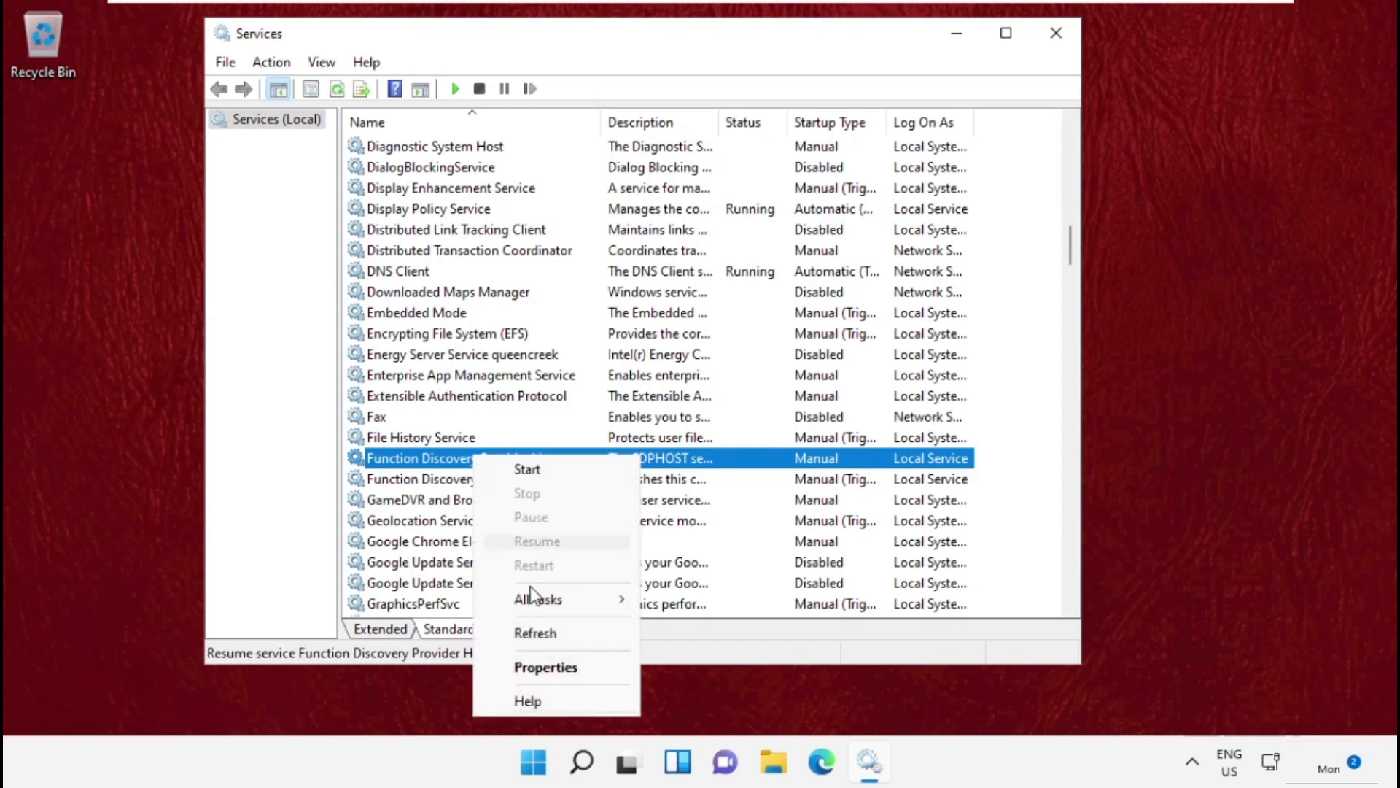
{"action": "left_click", "coordinate": [545, 667]}
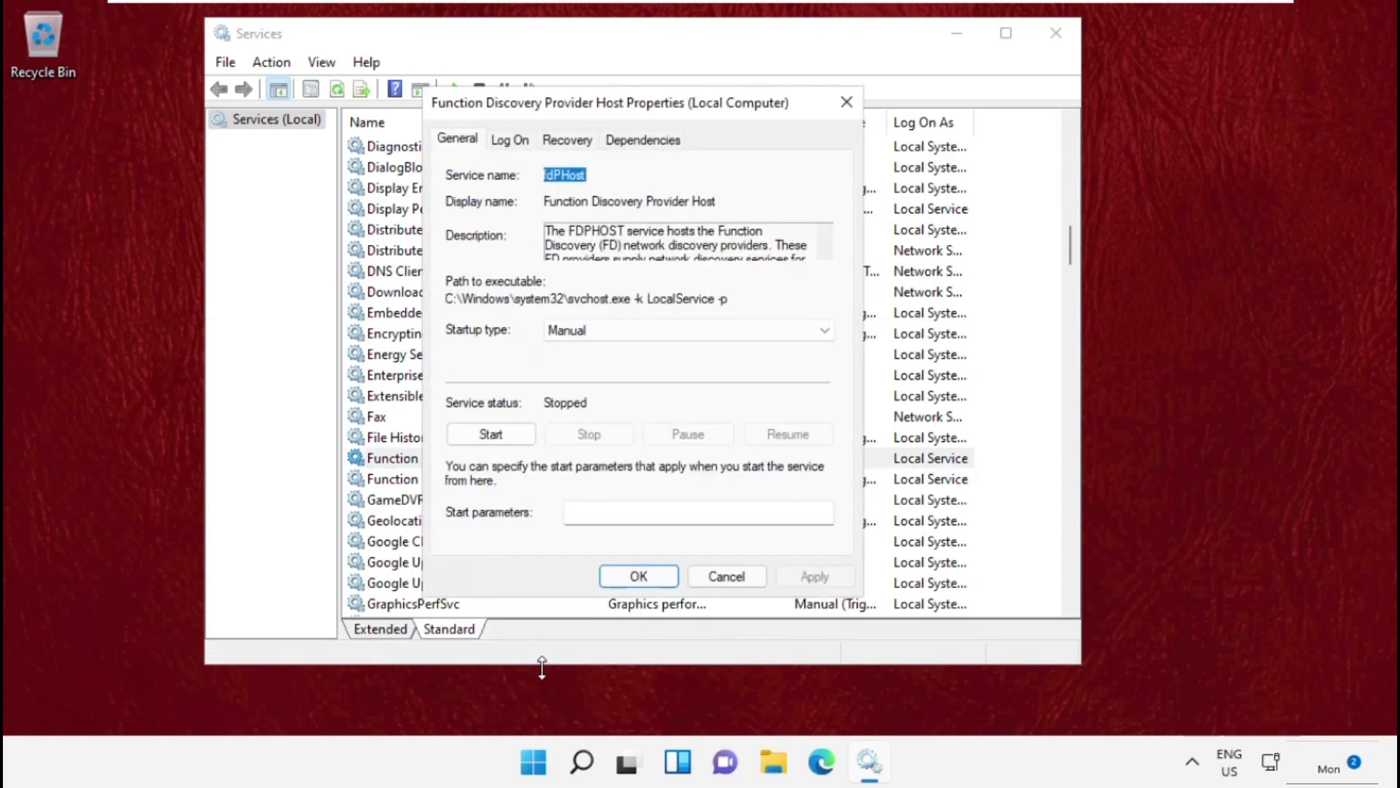
{"action": "left_click", "coordinate": [490, 434]}
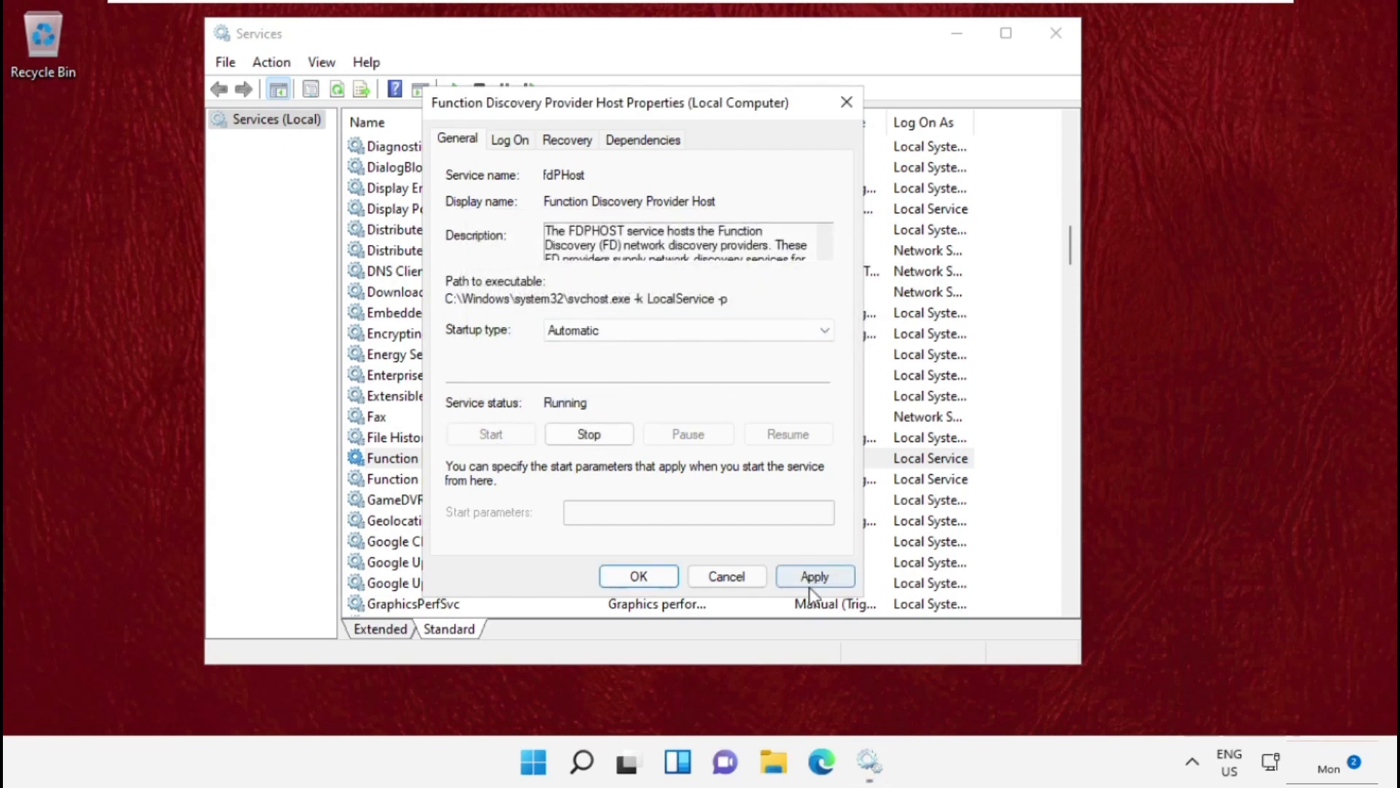
{"action": "left_click", "coordinate": [814, 576]}
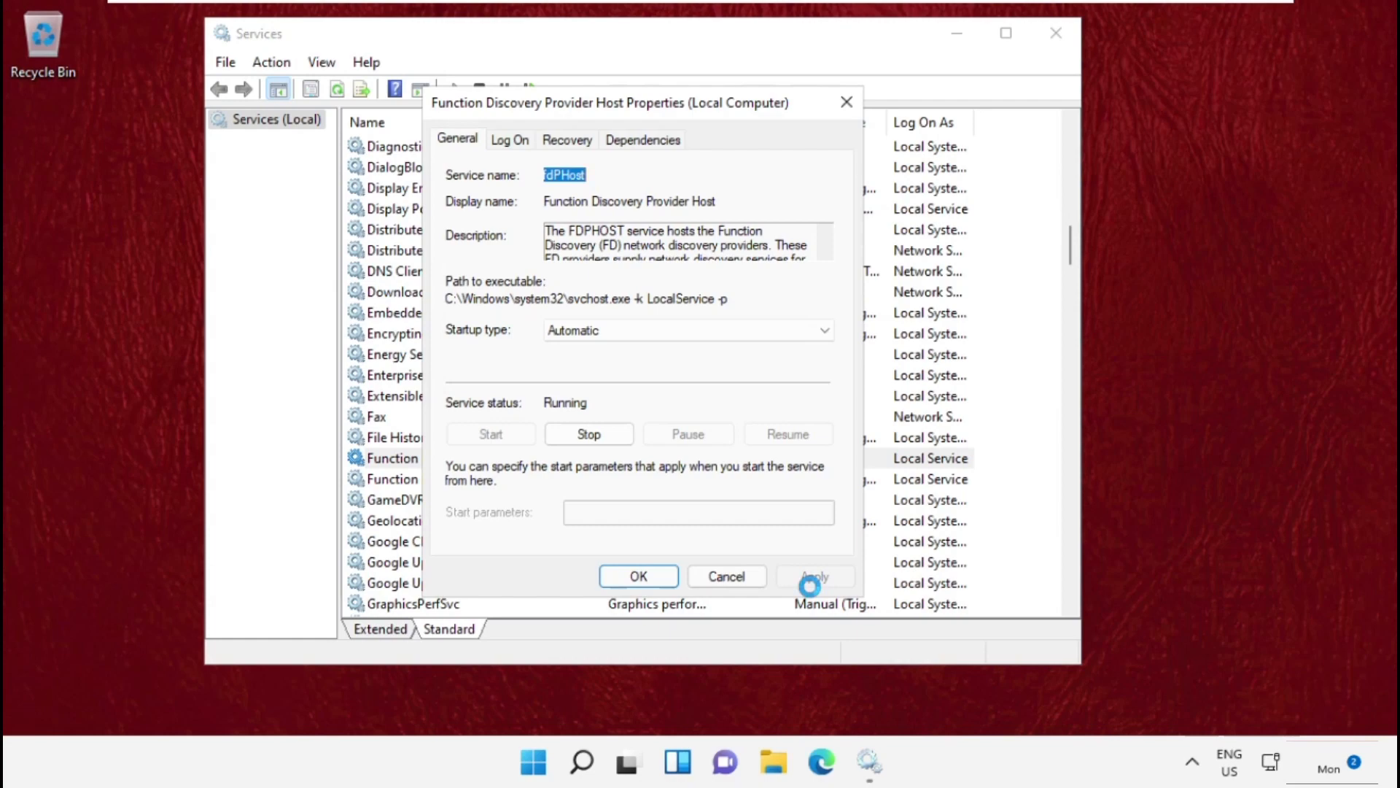
{"action": "left_click", "coordinate": [638, 575]}
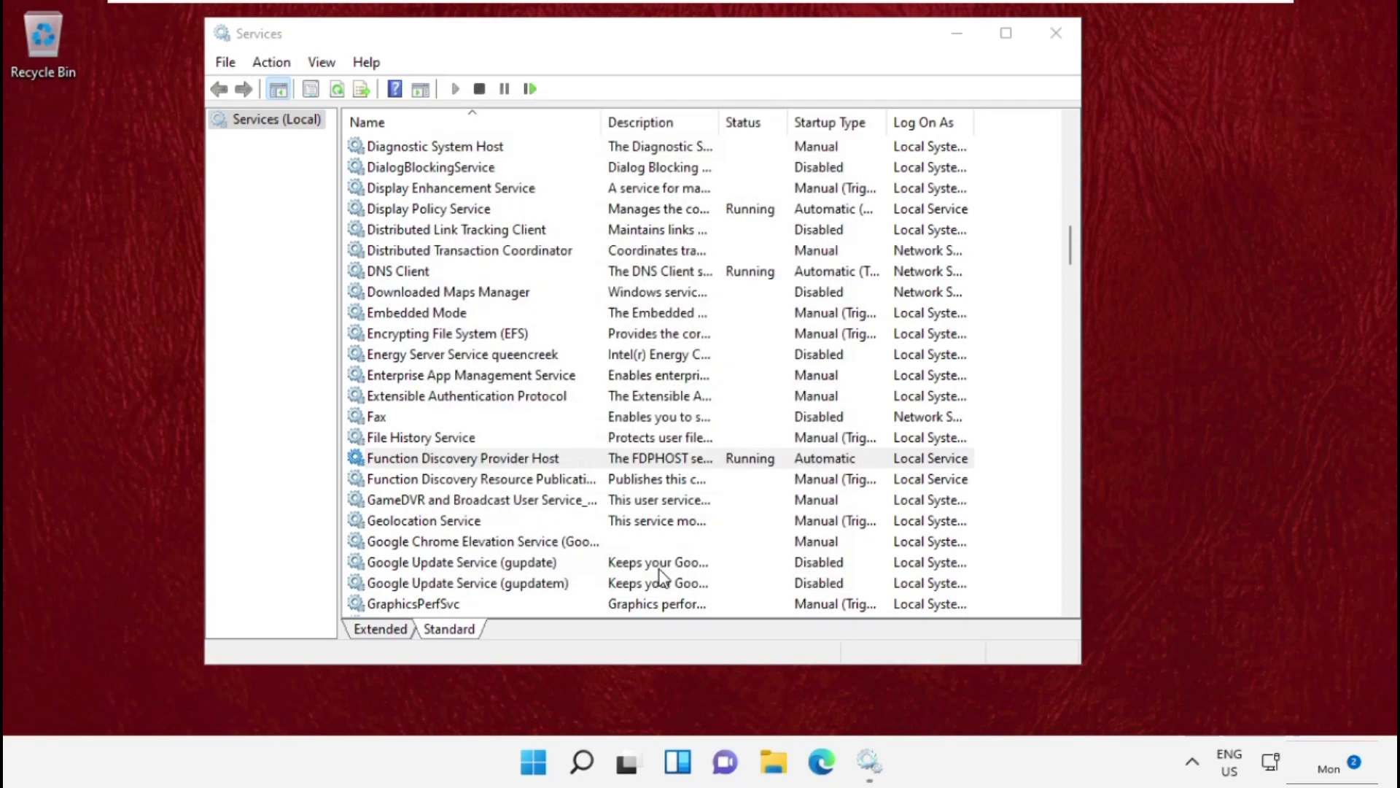
Step: Set SSDP Discovery to Automatic startup and start the service
{"action": "scroll", "scroll_direction": "down", "scroll_amount": 3}
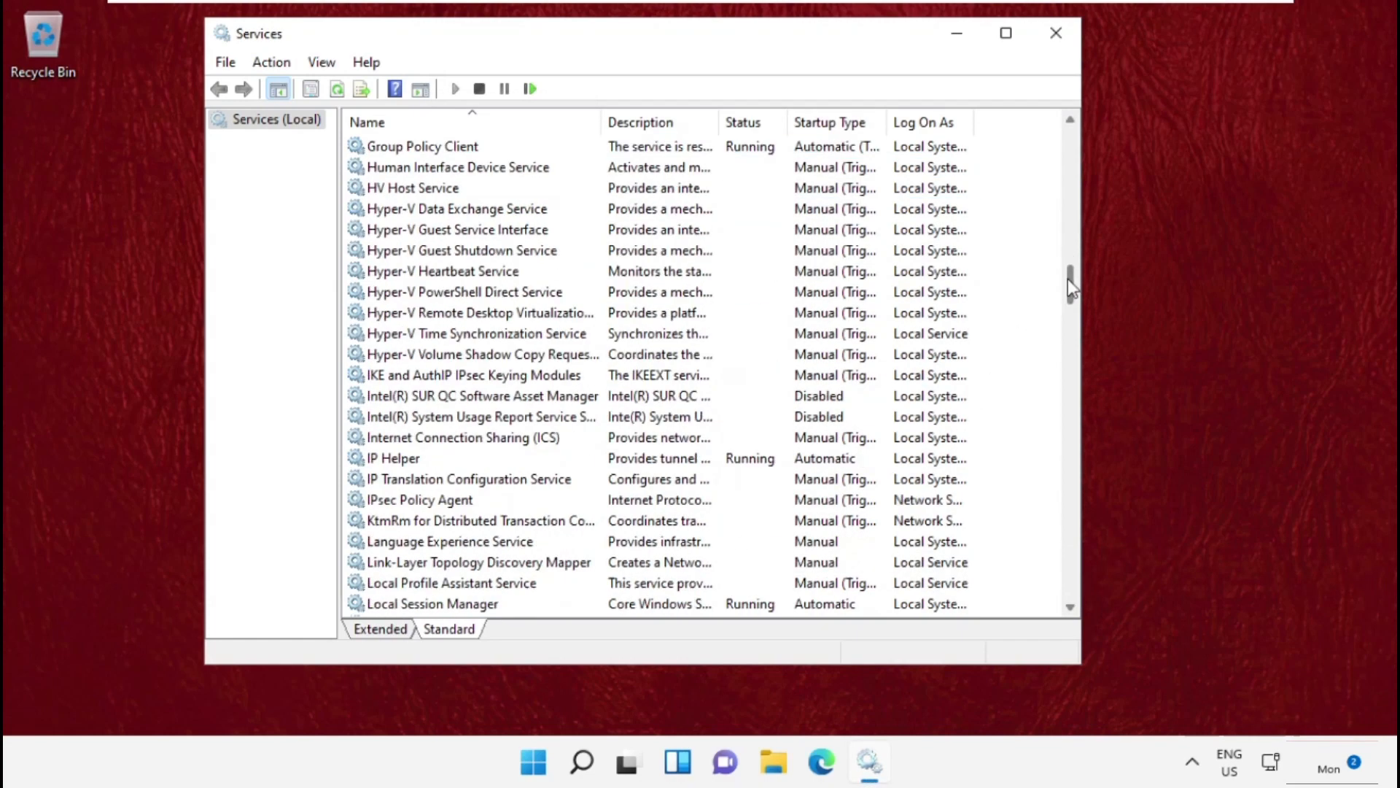
{"action": "scroll", "scroll_direction": "down", "scroll_amount": 3}
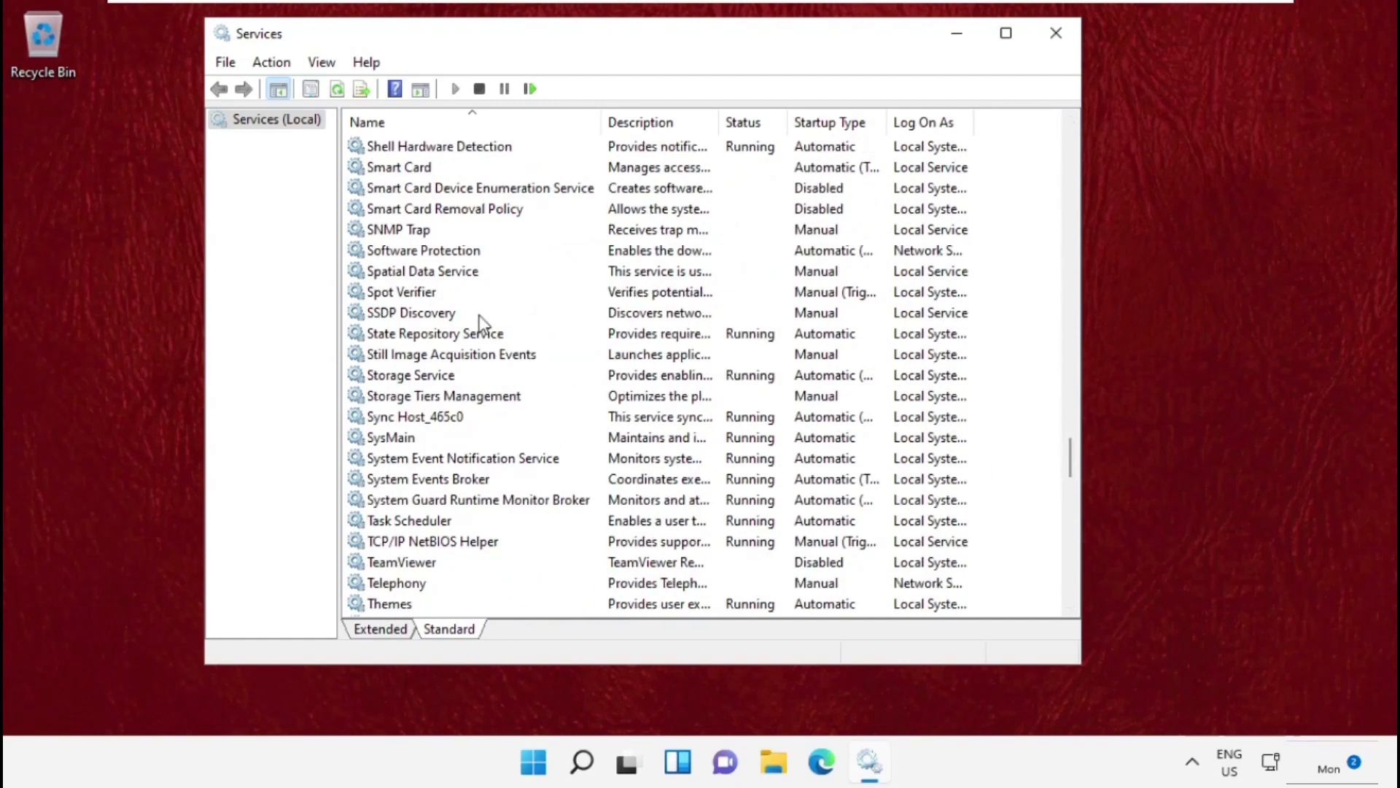
{"action": "right_click", "coordinate": [411, 311]}
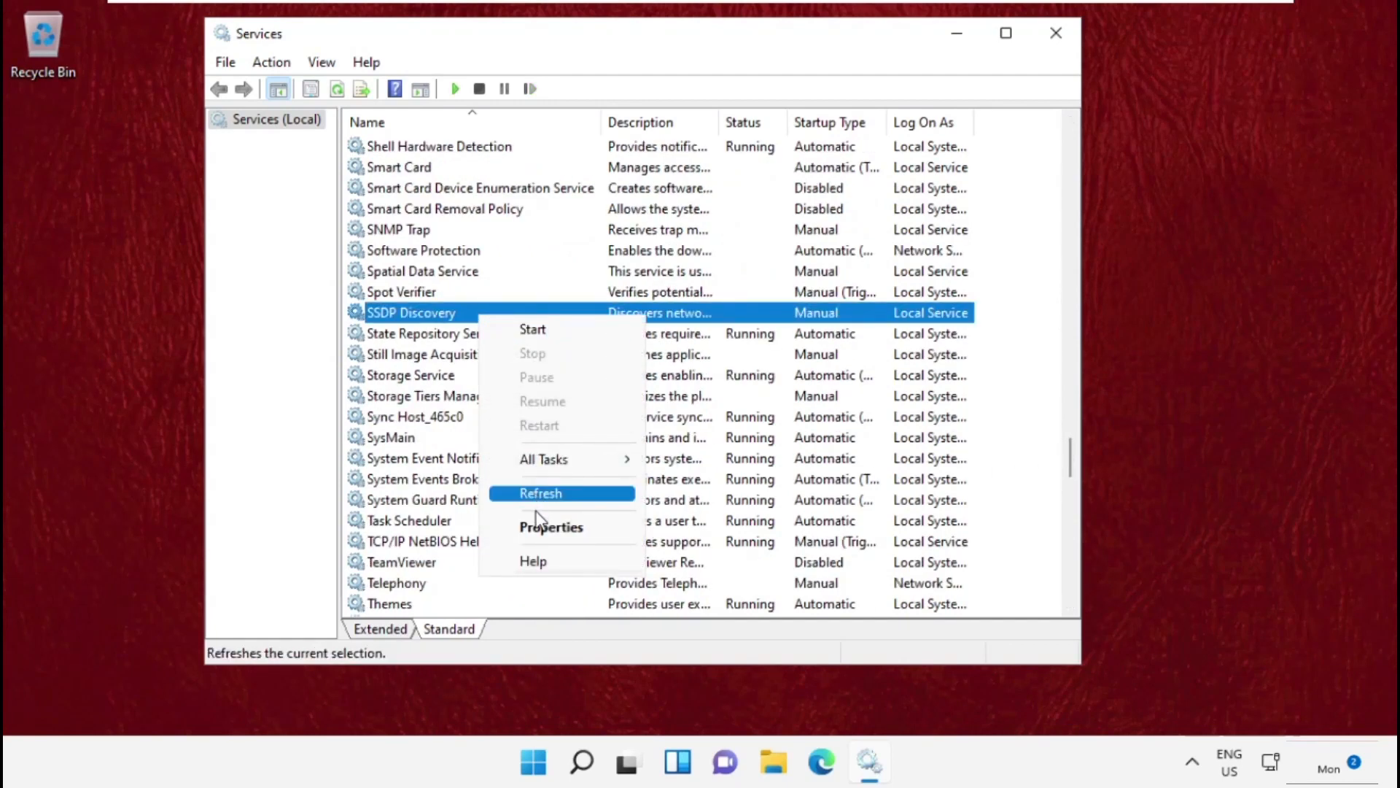
{"action": "left_click", "coordinate": [489, 434]}
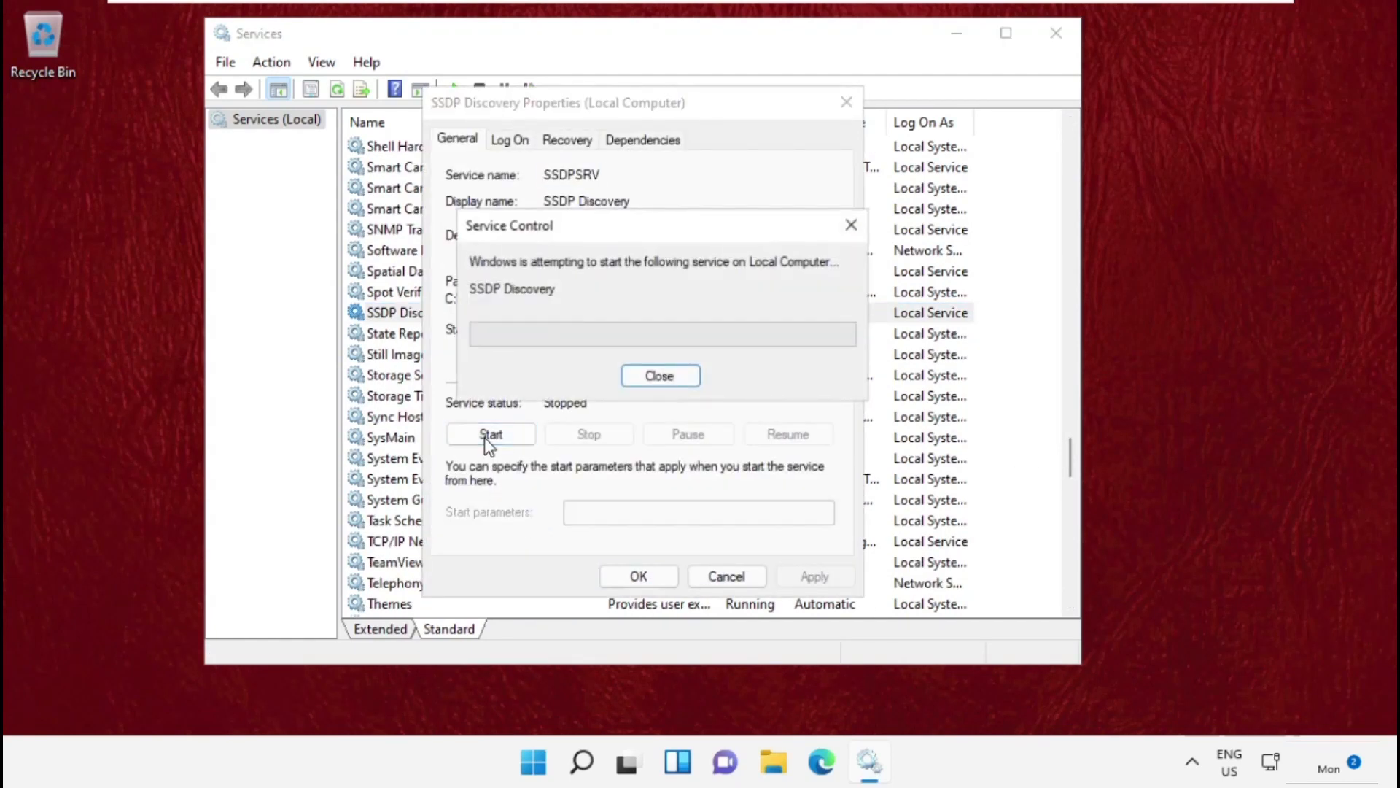
{"action": "left_click", "coordinate": [659, 375]}
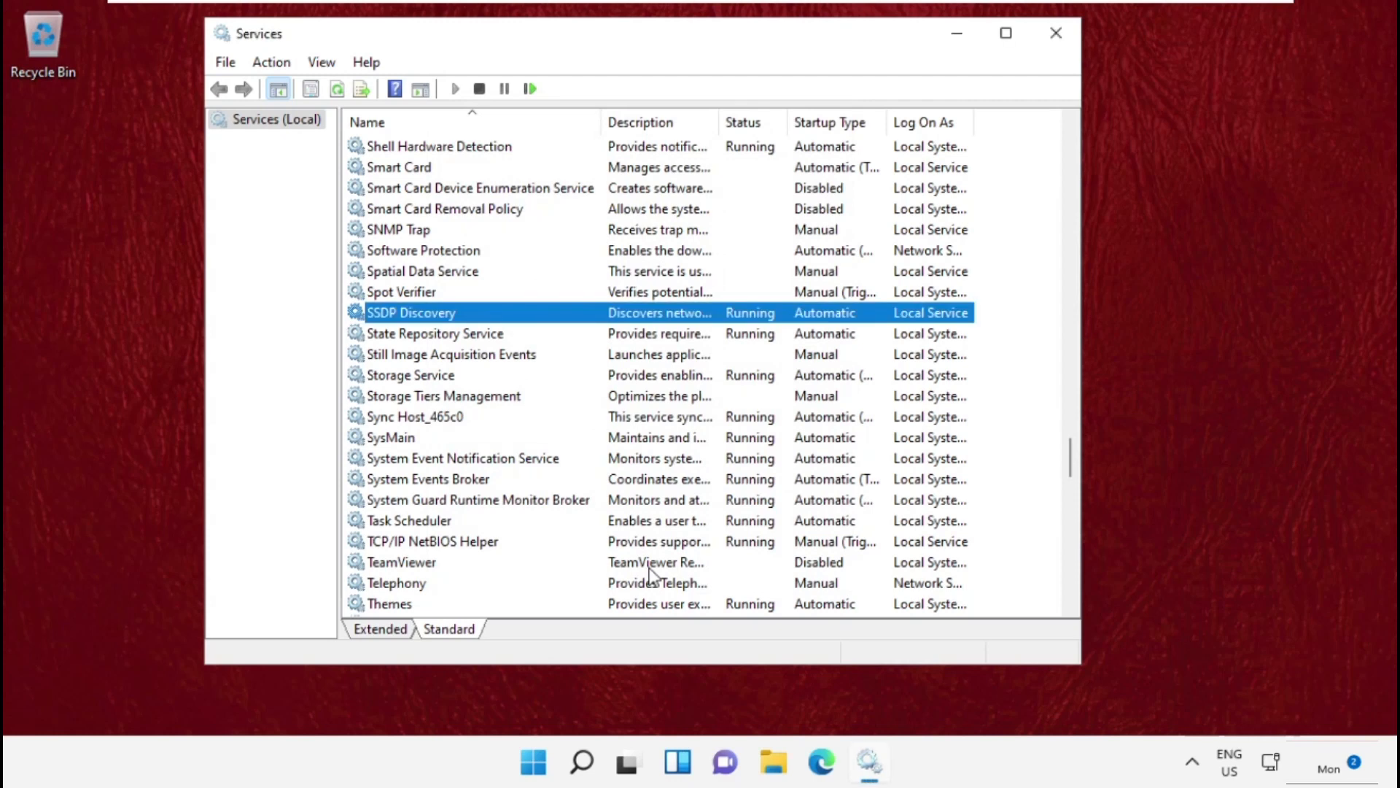
{"action": "scroll", "scroll_direction": "down", "scroll_amount": 3}
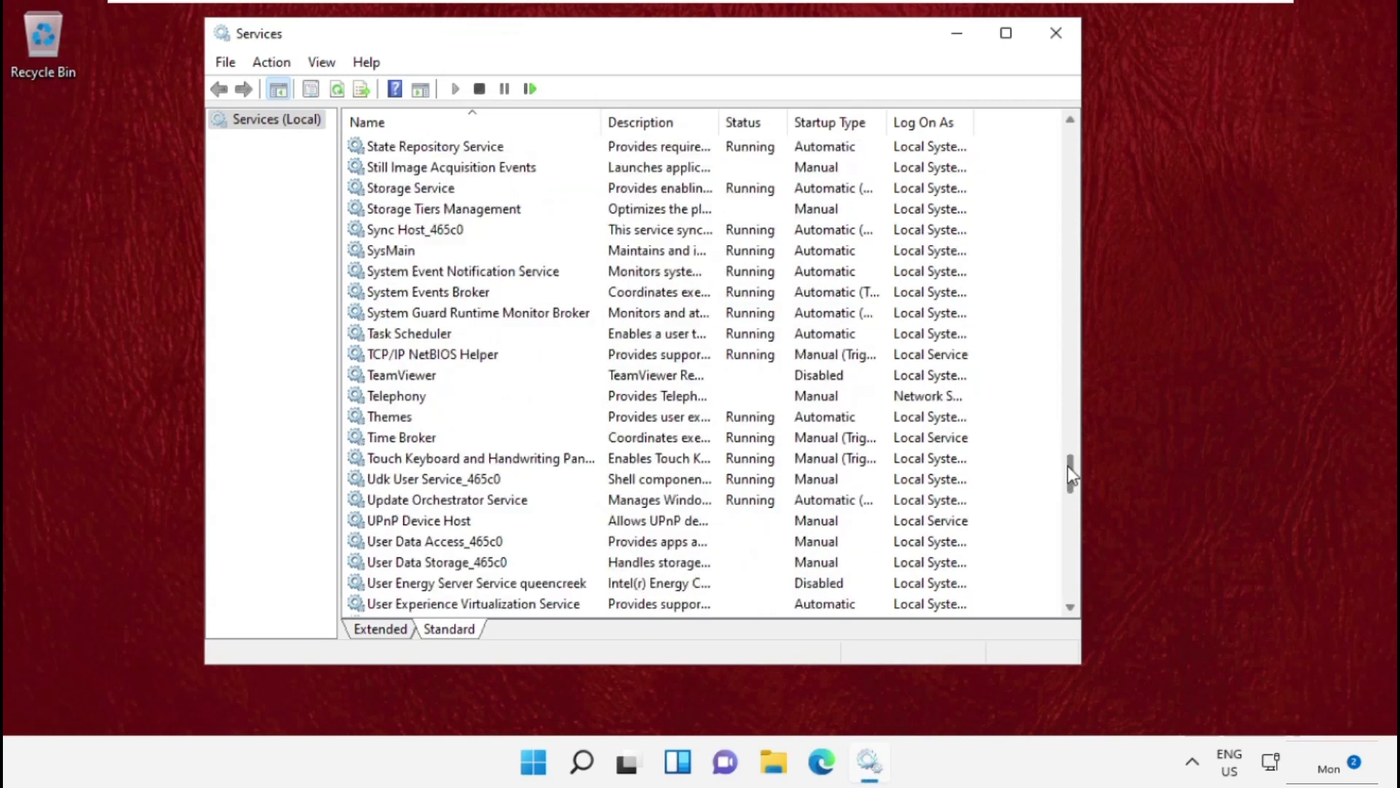
Step: Set UPnP Device Host to Automatic startup, start it, and confirm with OK
{"action": "scroll", "scroll_direction": "down", "scroll_amount": 3}
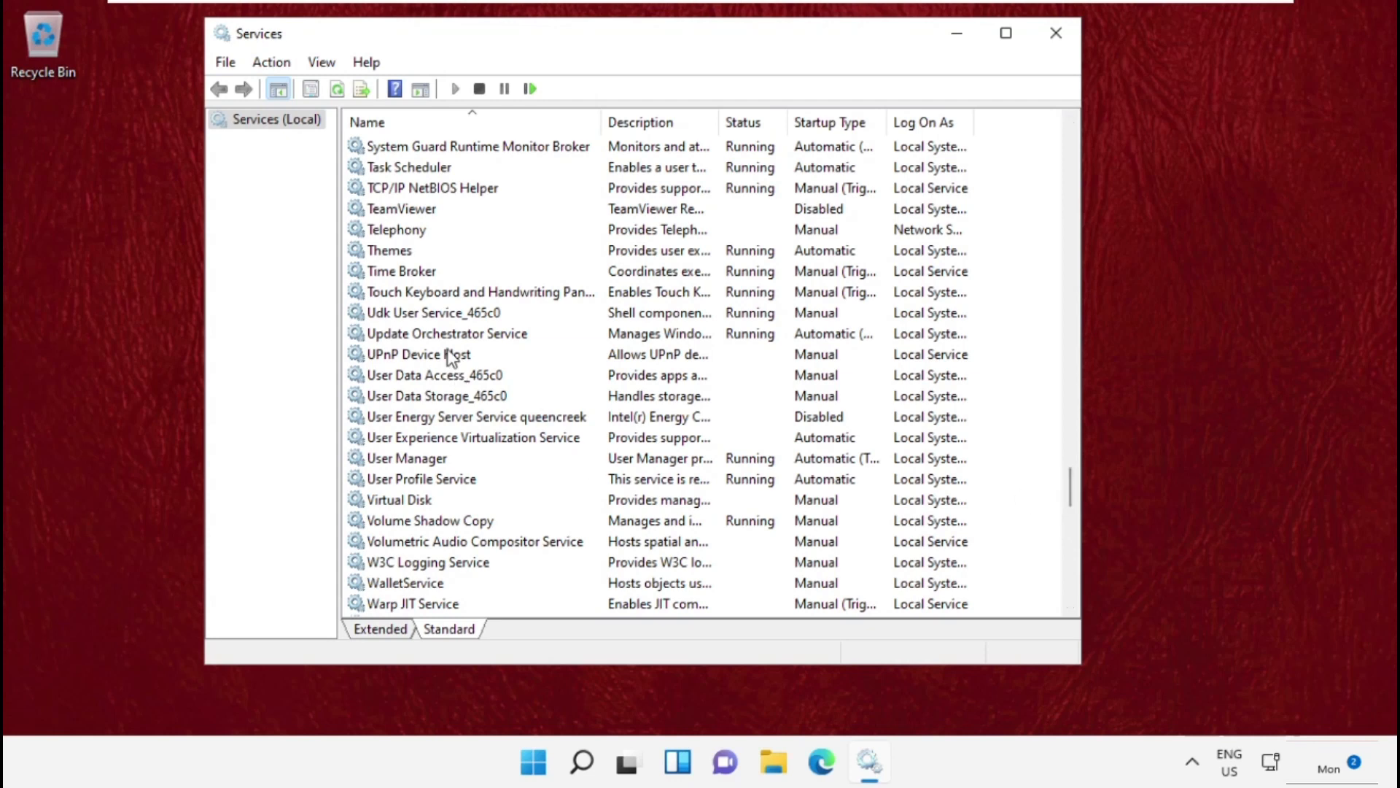
{"action": "right_click", "coordinate": [418, 354]}
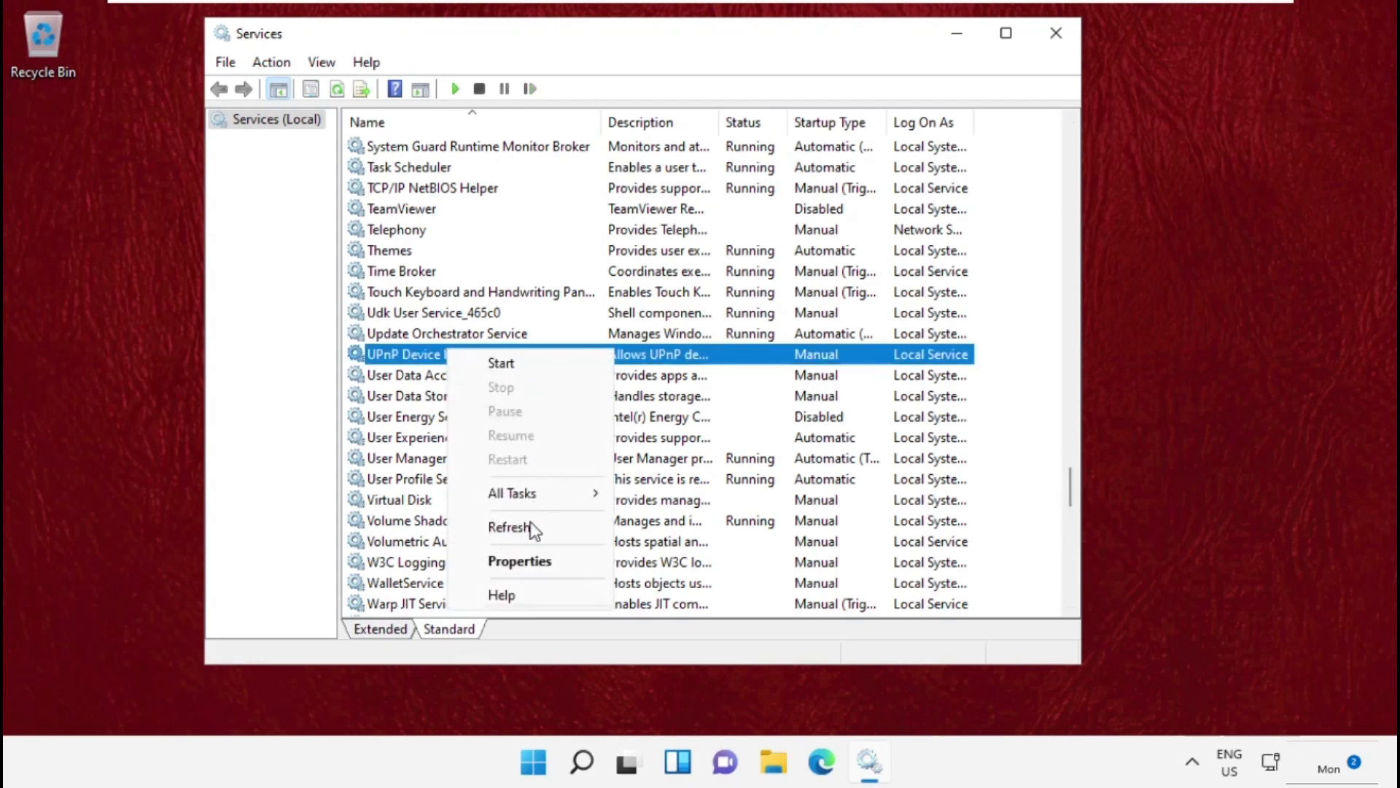
{"action": "left_click", "coordinate": [518, 561]}
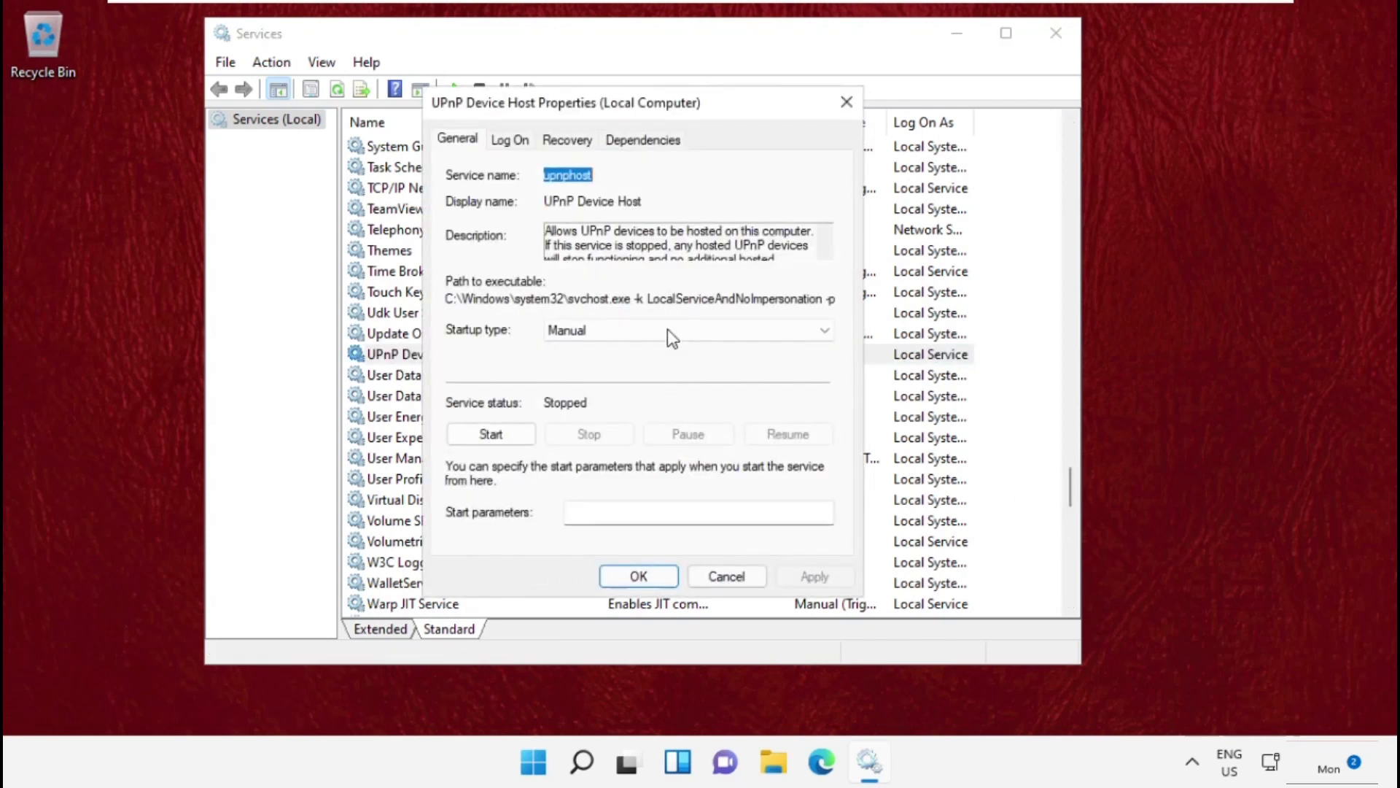
{"action": "left_click", "coordinate": [687, 330]}
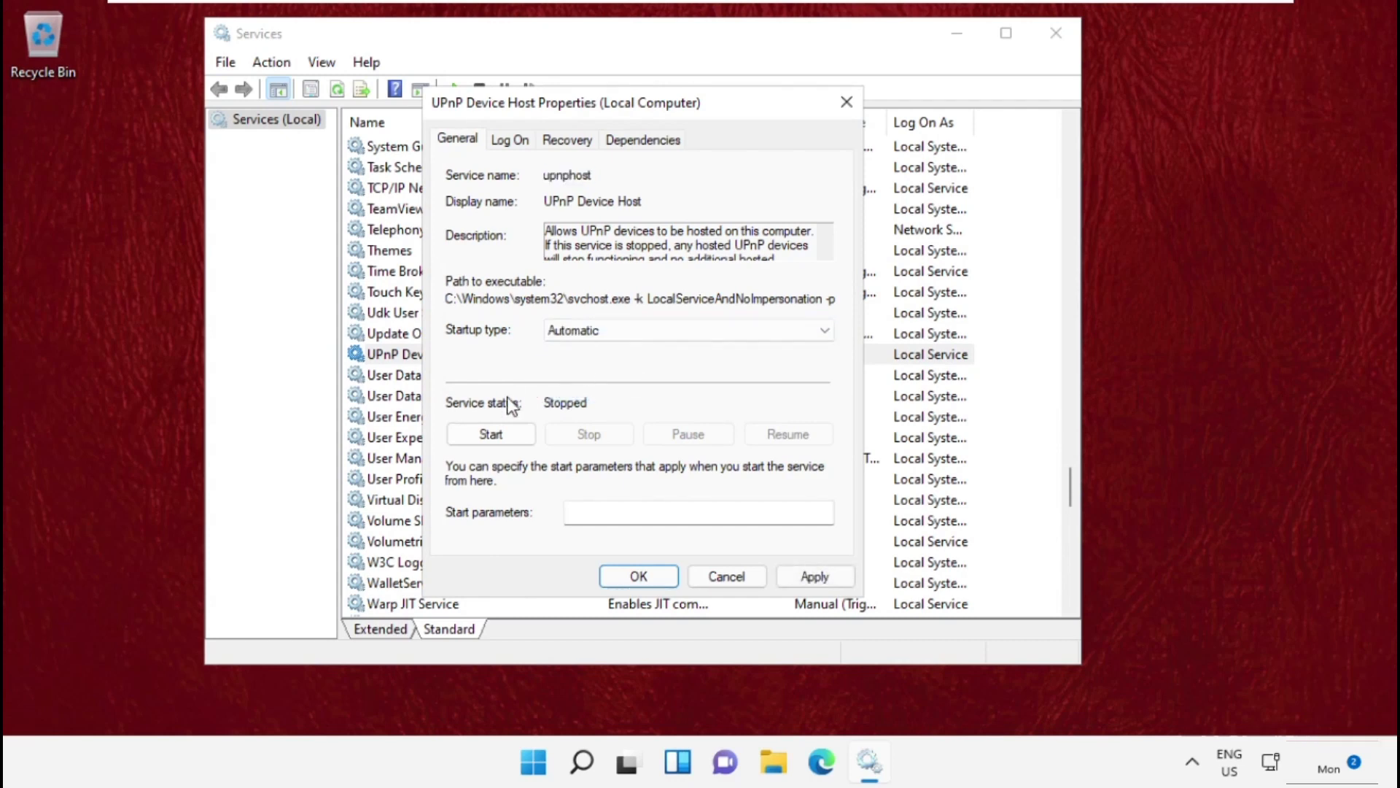
{"action": "left_click", "coordinate": [489, 434]}
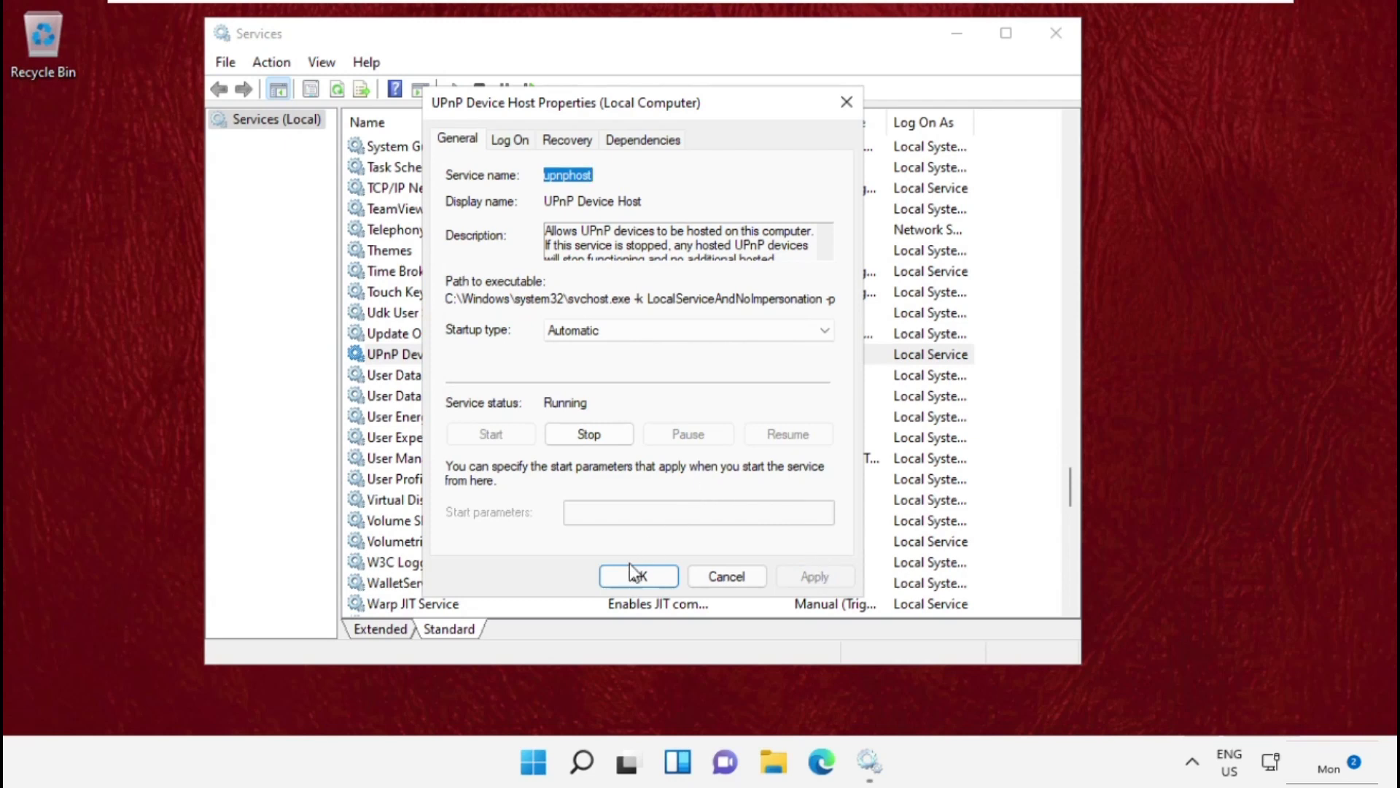
{"action": "left_click", "coordinate": [637, 576]}
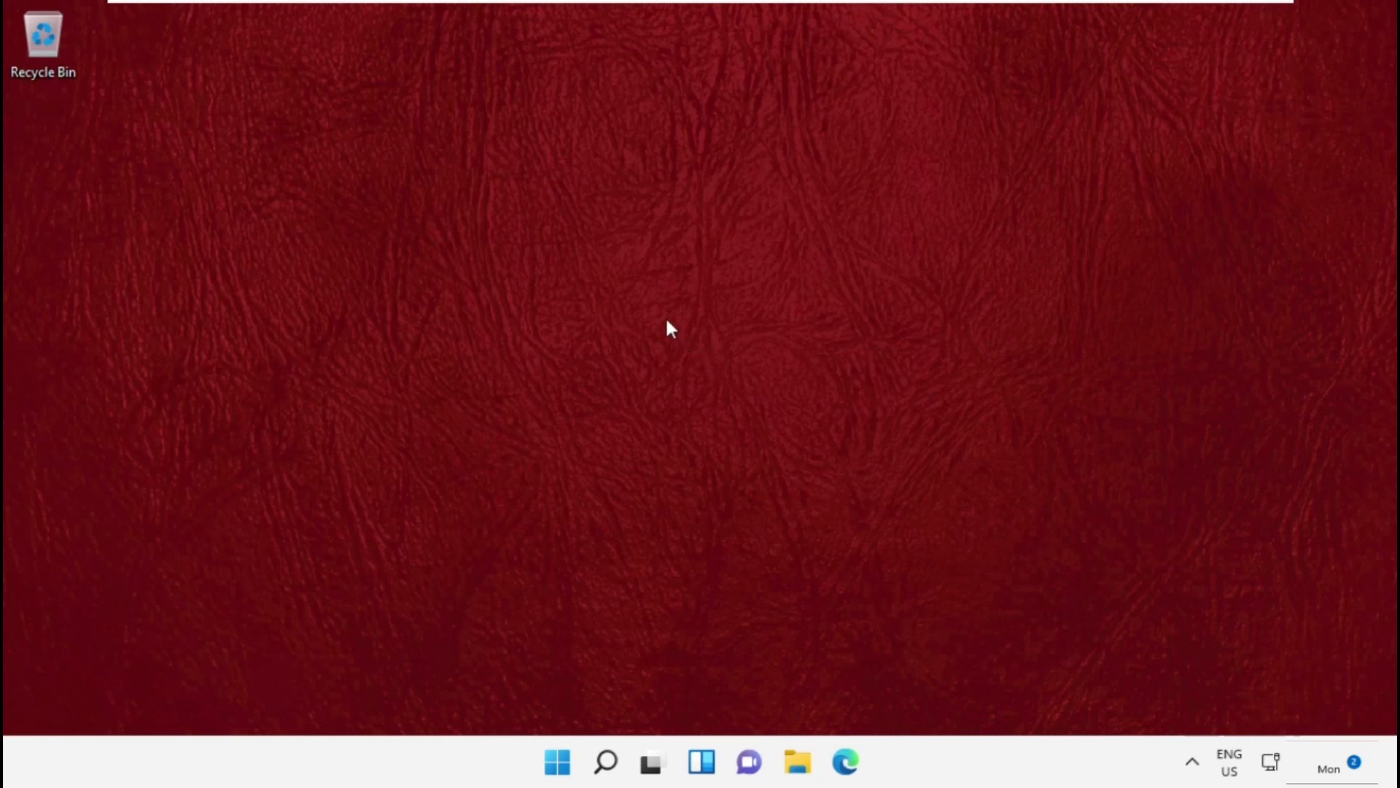
{"action": "mouse_move", "coordinate": [418, 516]}
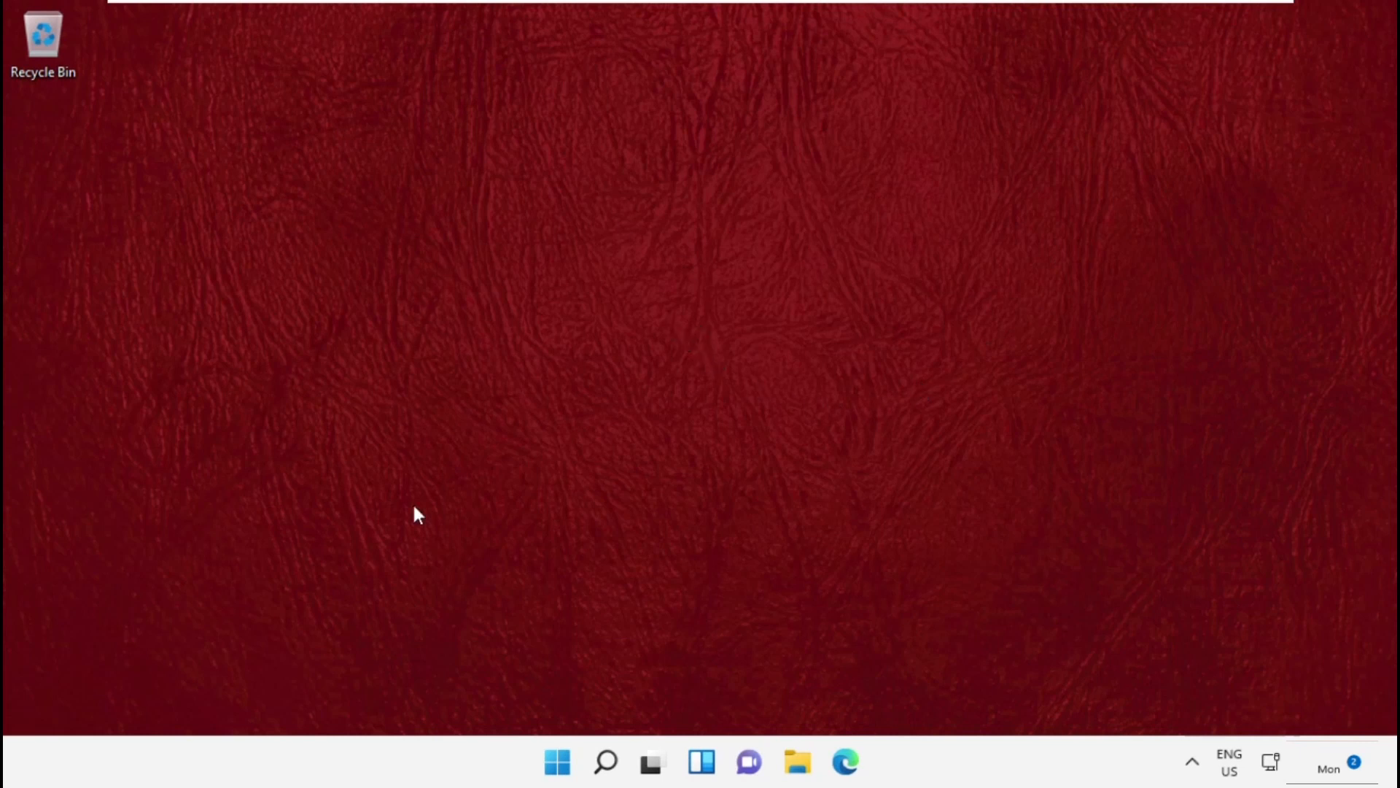
Step: Search Windows for 'Turn Windows features on or off'
{"action": "left_click", "coordinate": [605, 761]}
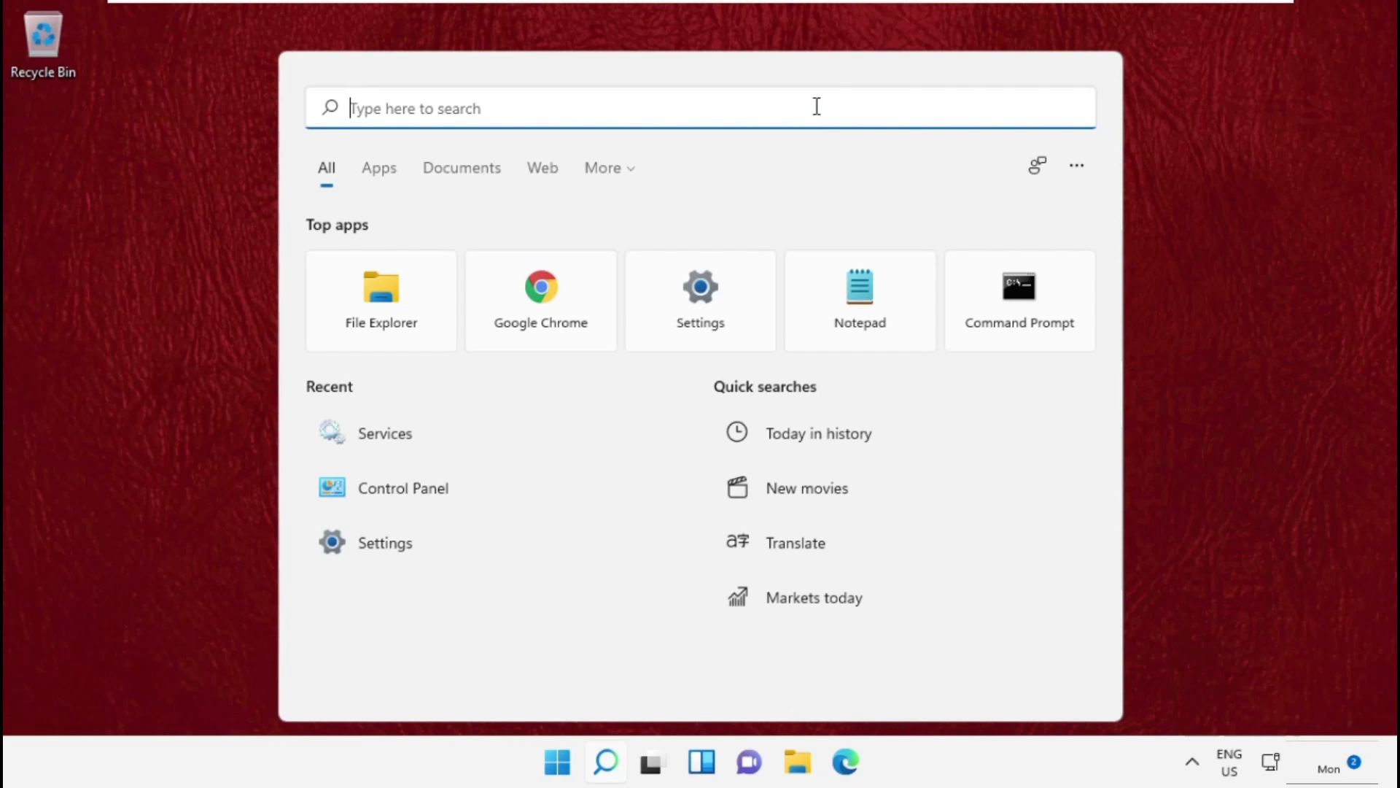
{"action": "type", "text": "Turn Windows features on or off"}
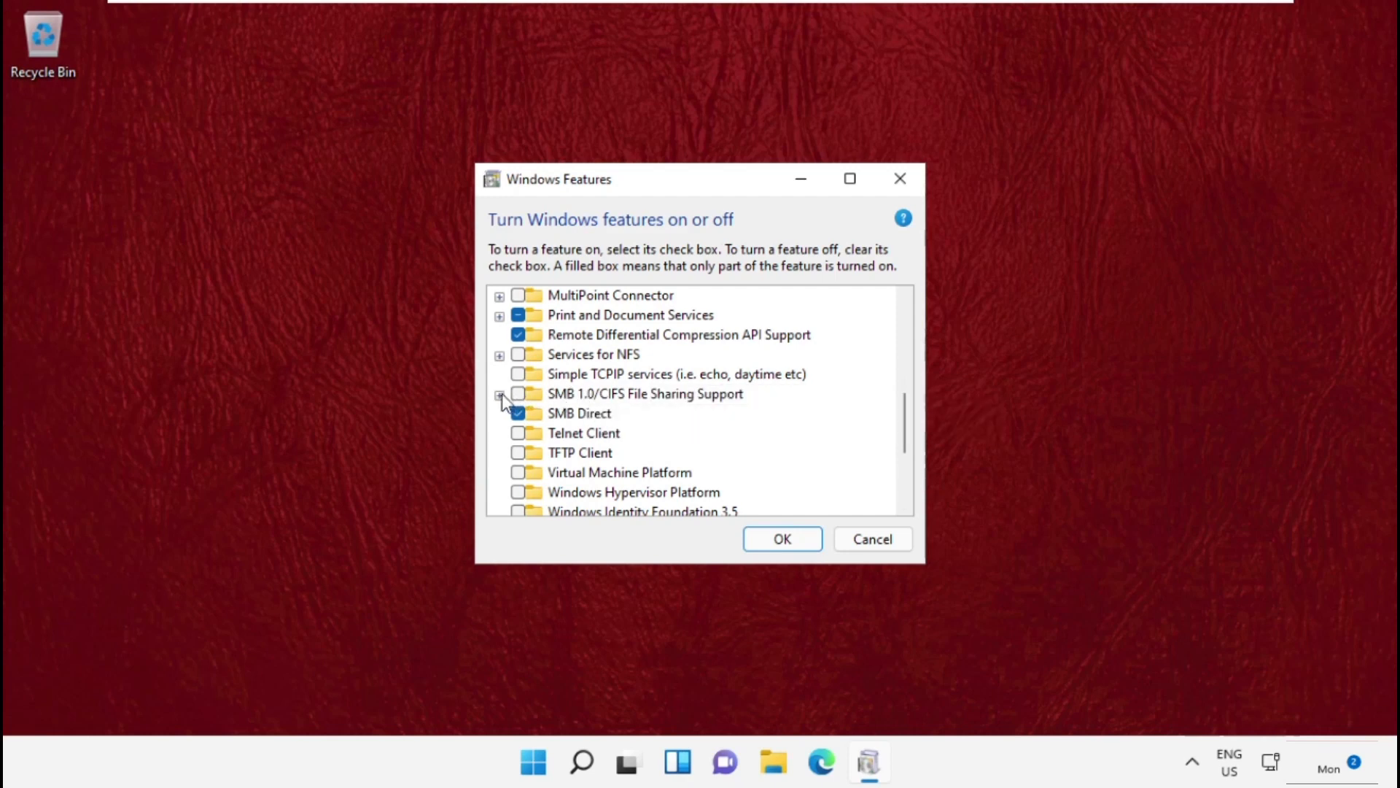
Step: Tick SMB 1.0/CIFS Client under SMB 1.0/CIFS File Sharing Support and confirm with OK
{"action": "left_click", "coordinate": [501, 394]}
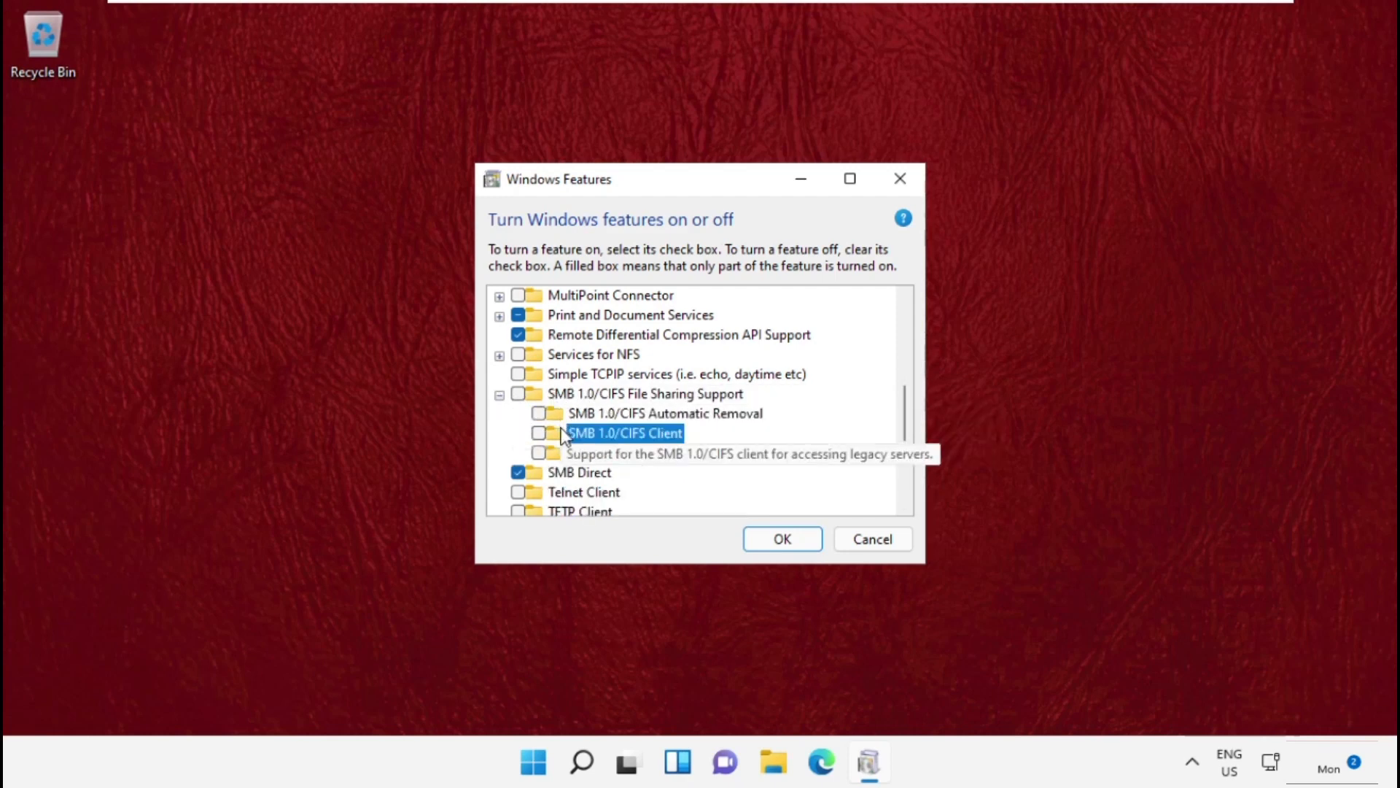
{"action": "left_click", "coordinate": [540, 432]}
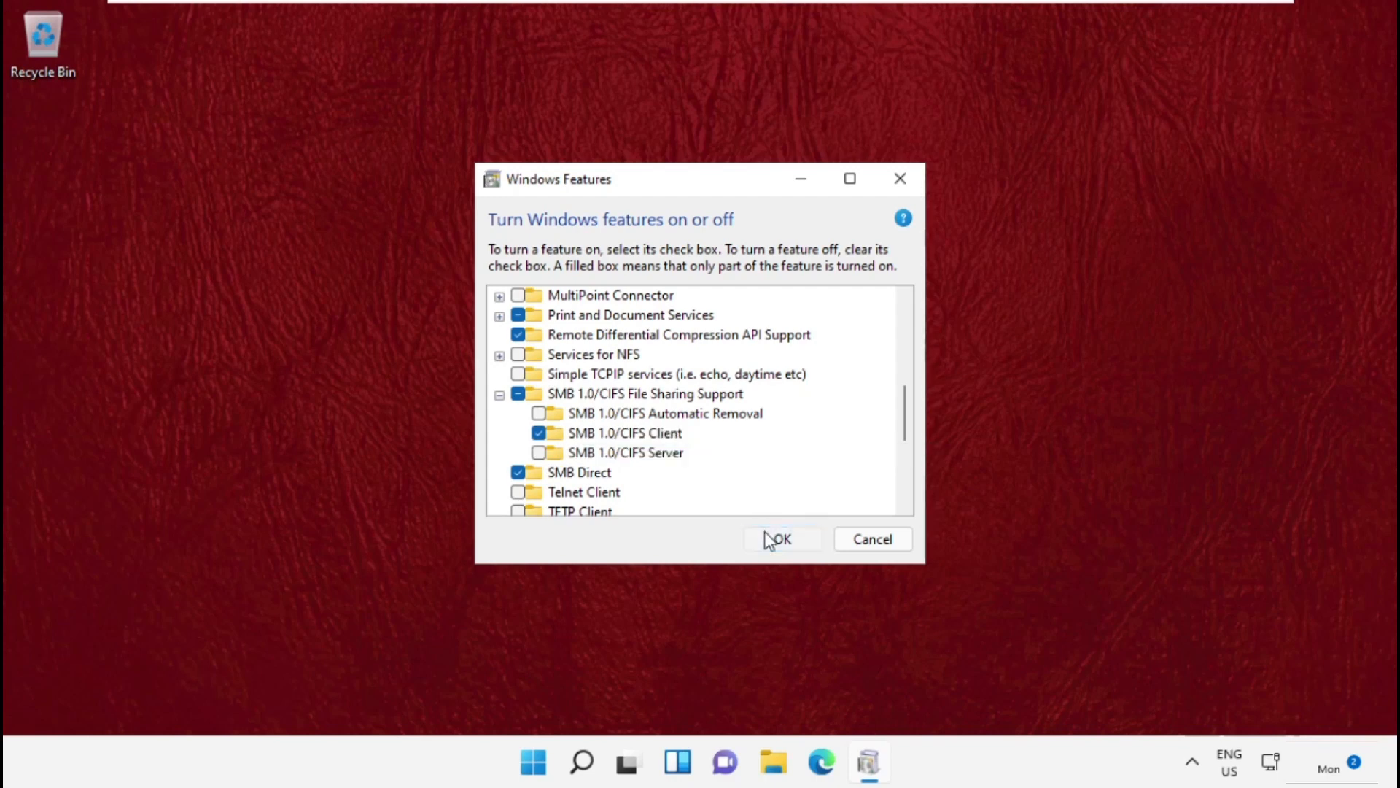
{"action": "left_click", "coordinate": [780, 538]}
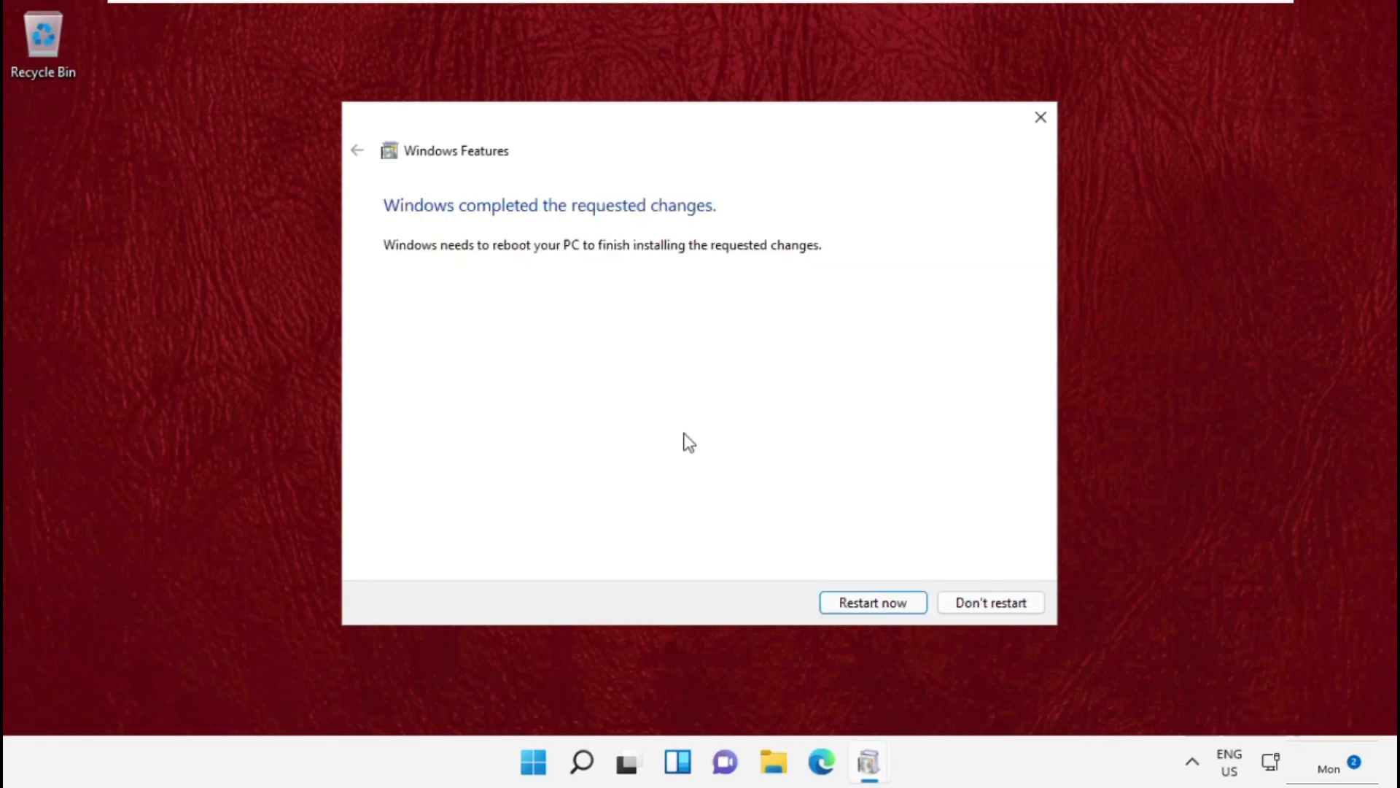
{"action": "mouse_move", "coordinate": [820, 588]}
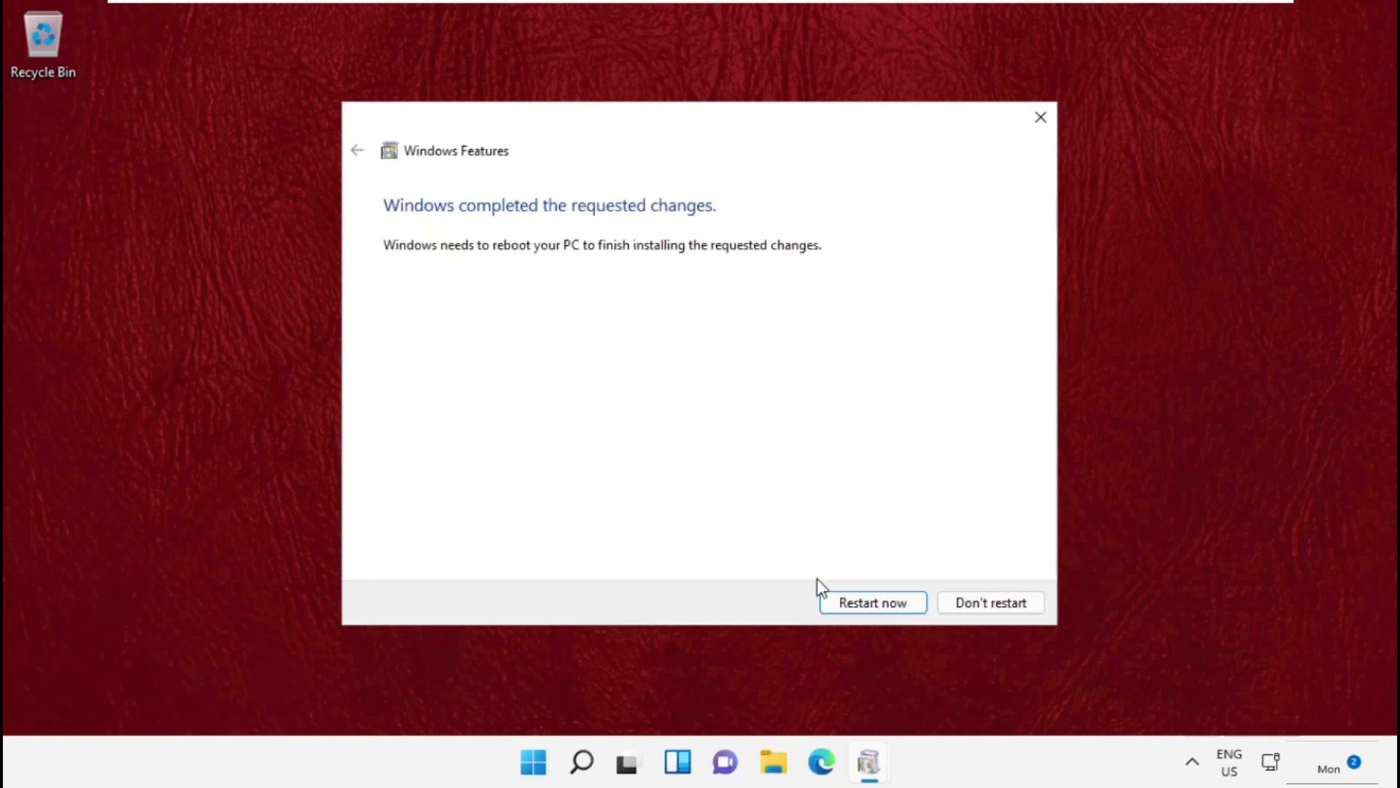